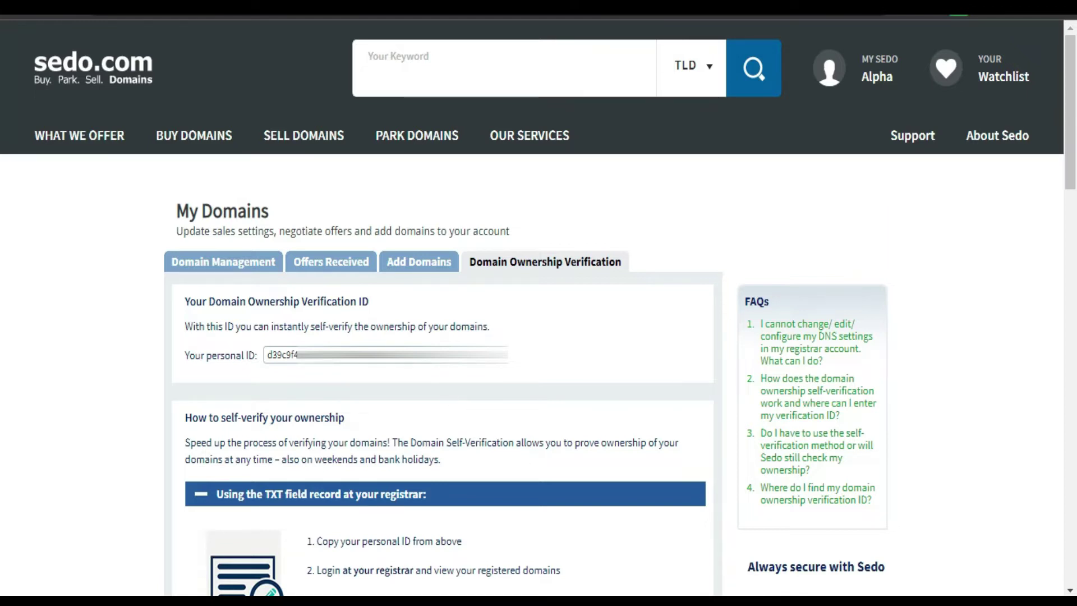
mouse_move(281, 306)
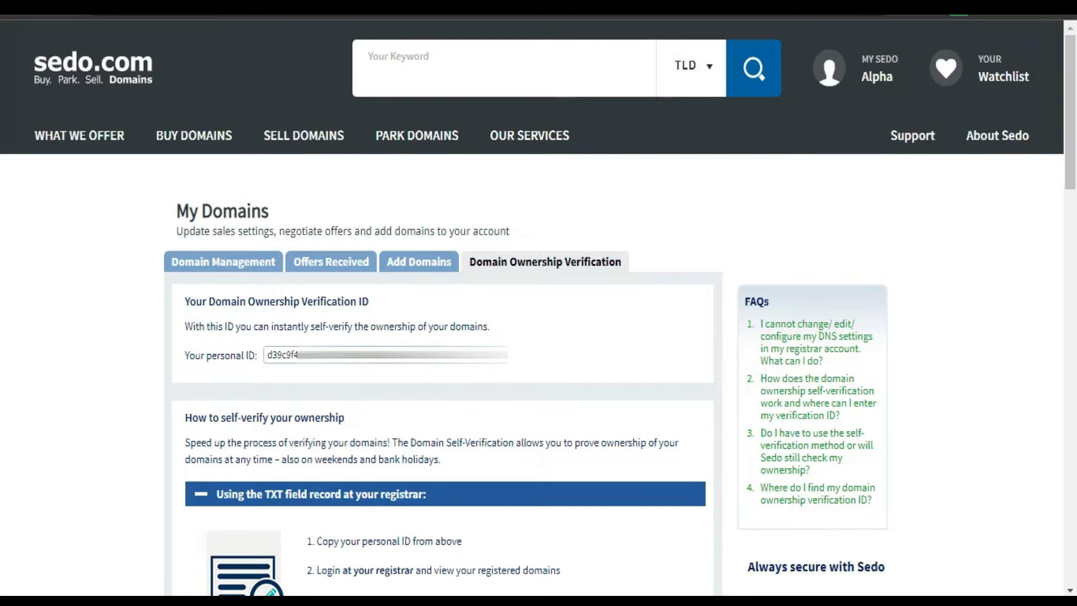
- Select the personal domain ownership verification ID on Sedo's verification page
triple_click(385, 354)
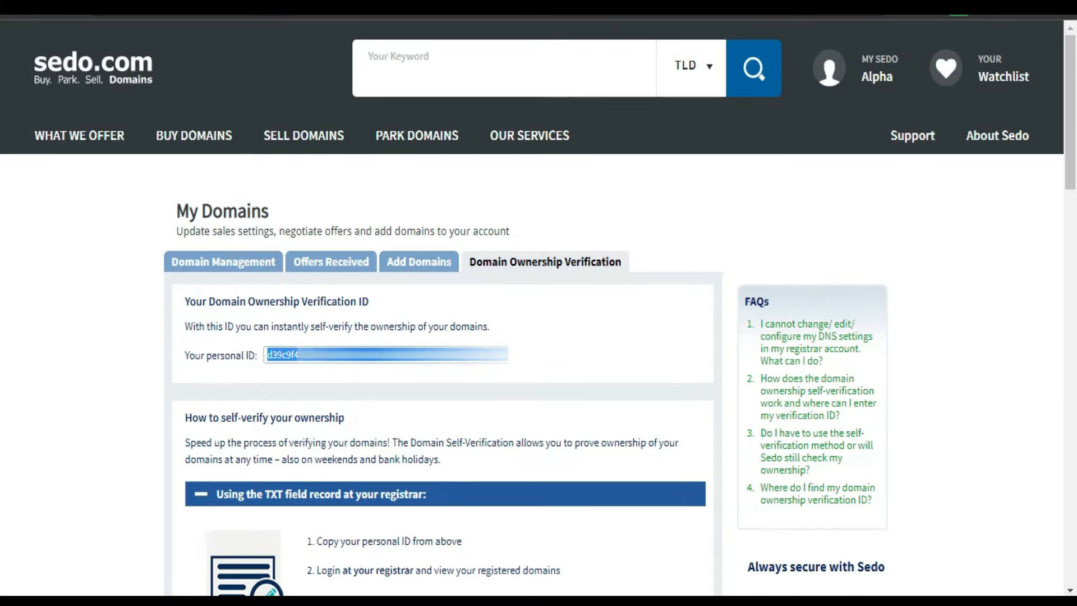
mouse_move(534, 362)
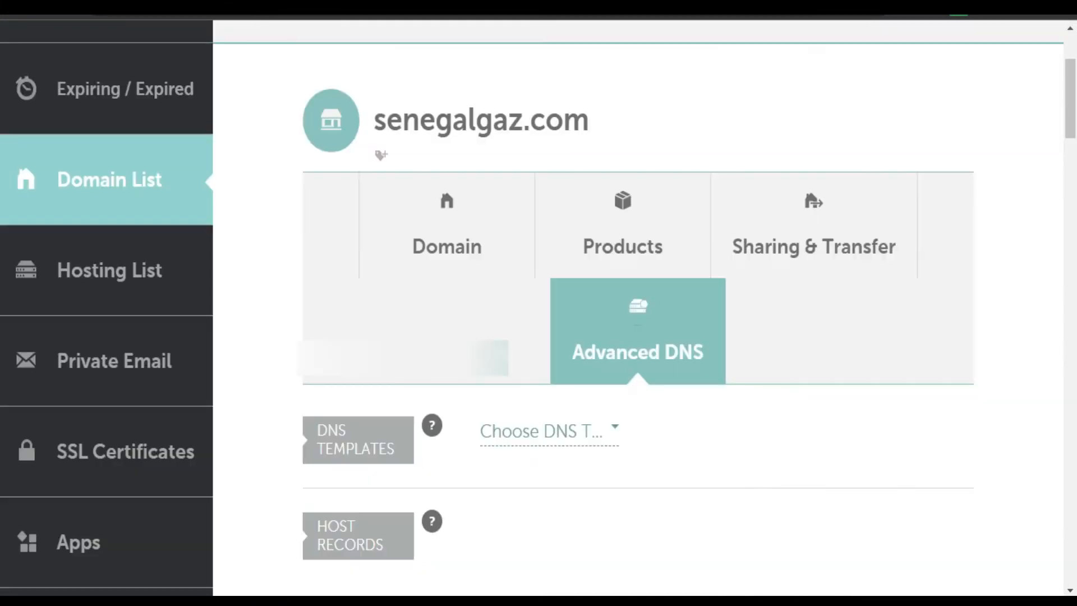
mouse_move(392, 213)
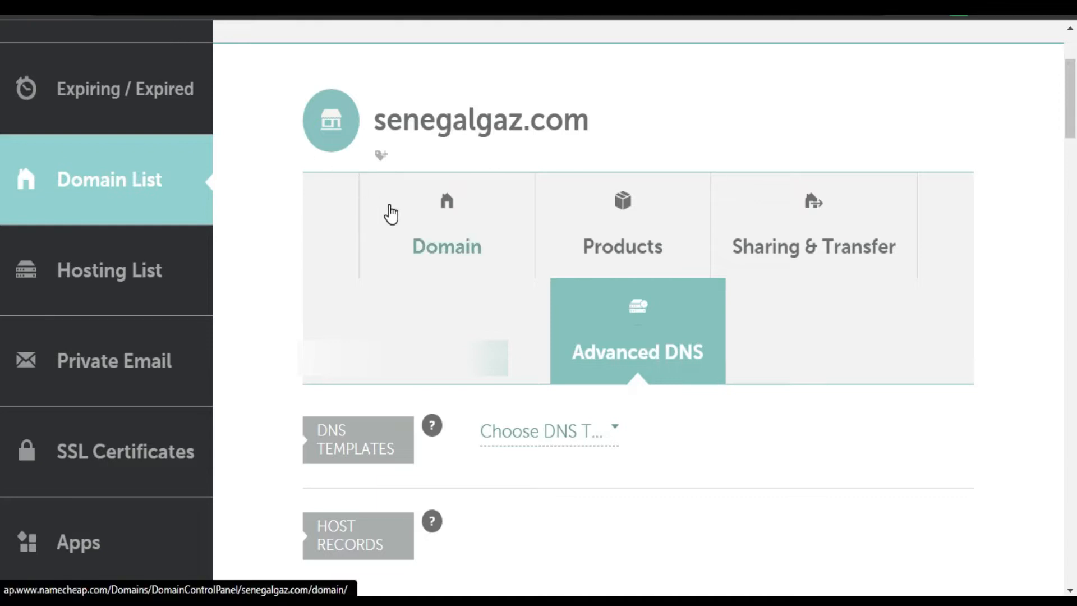
mouse_move(194, 26)
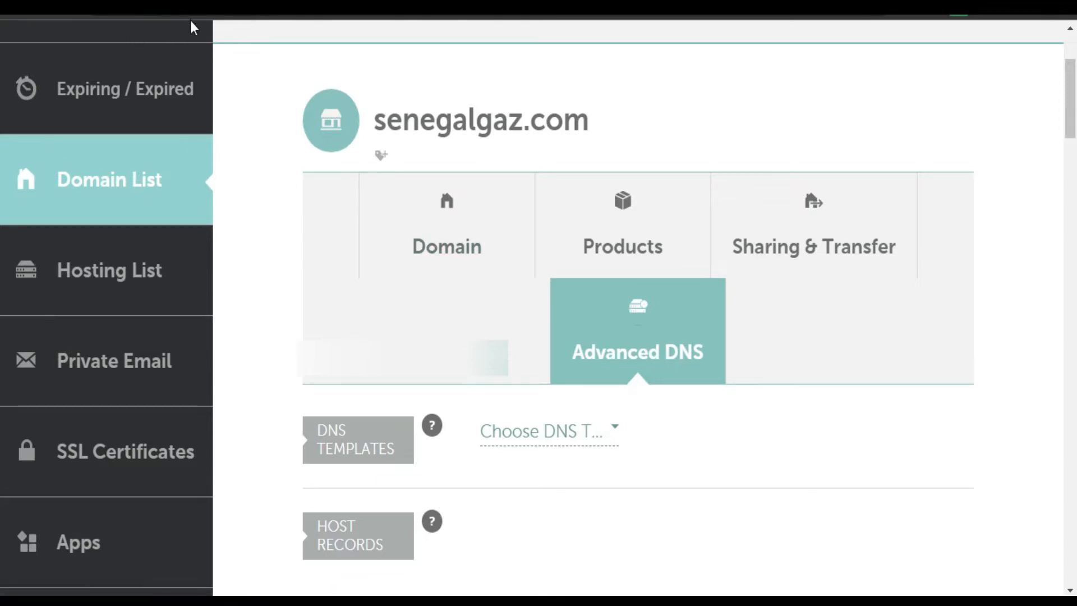
mouse_move(486, 248)
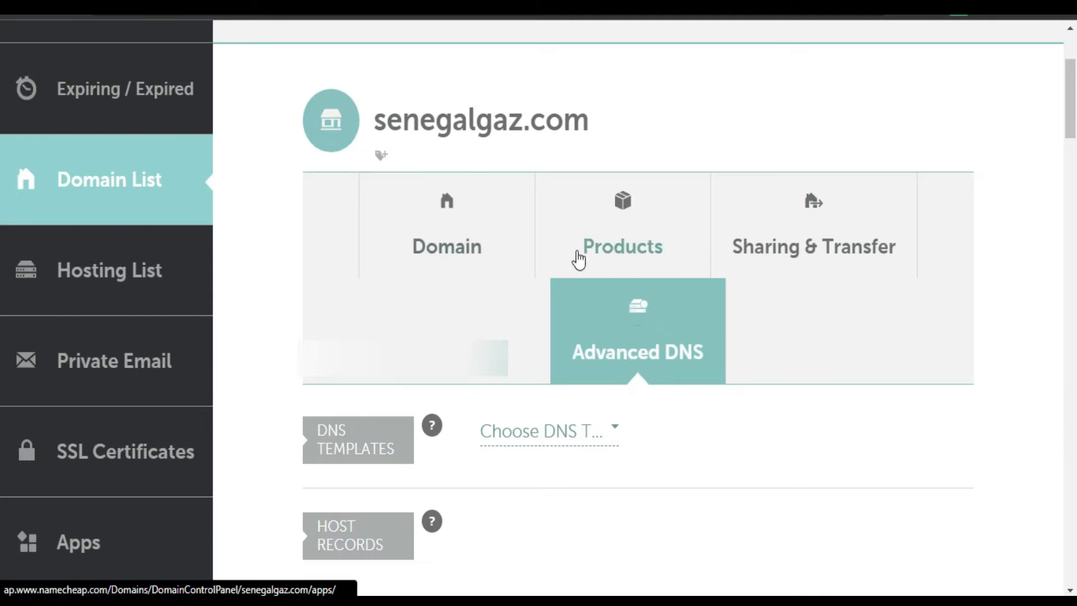
scroll(up, 3)
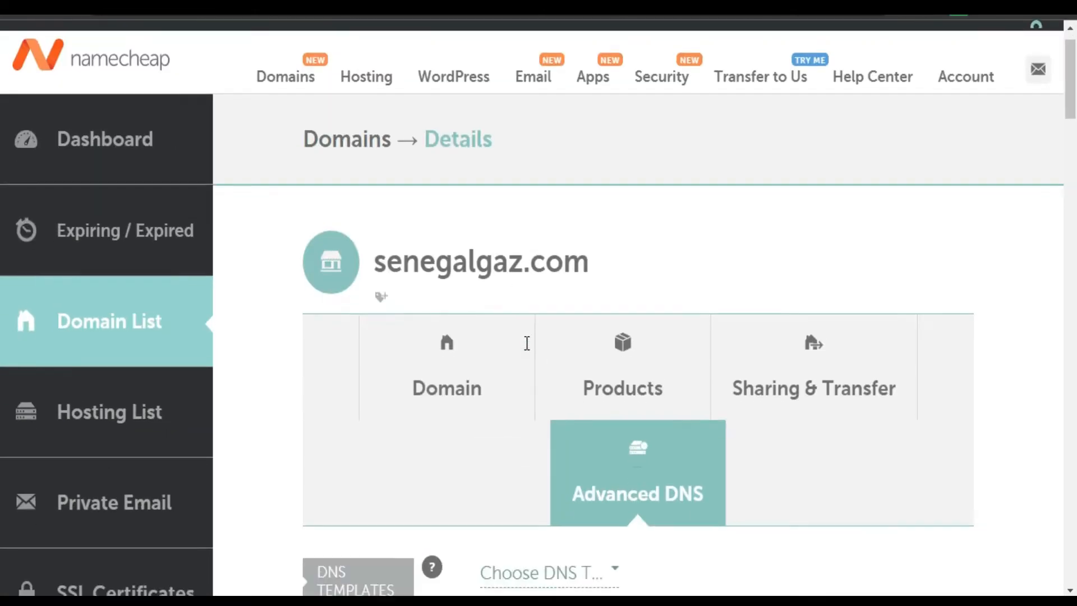
scroll(down, 3)
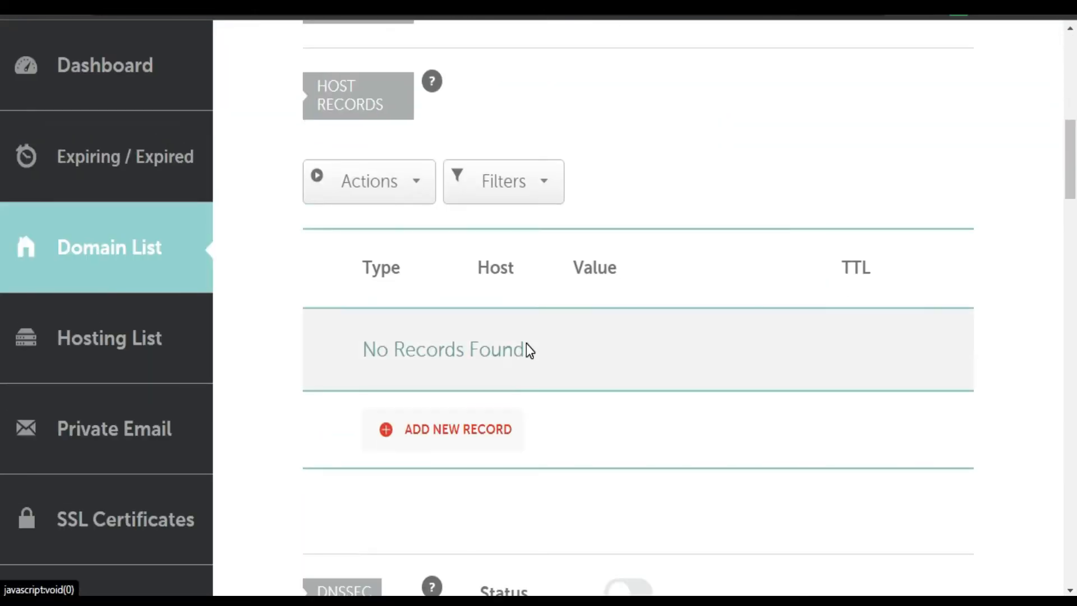
scroll(down, 3)
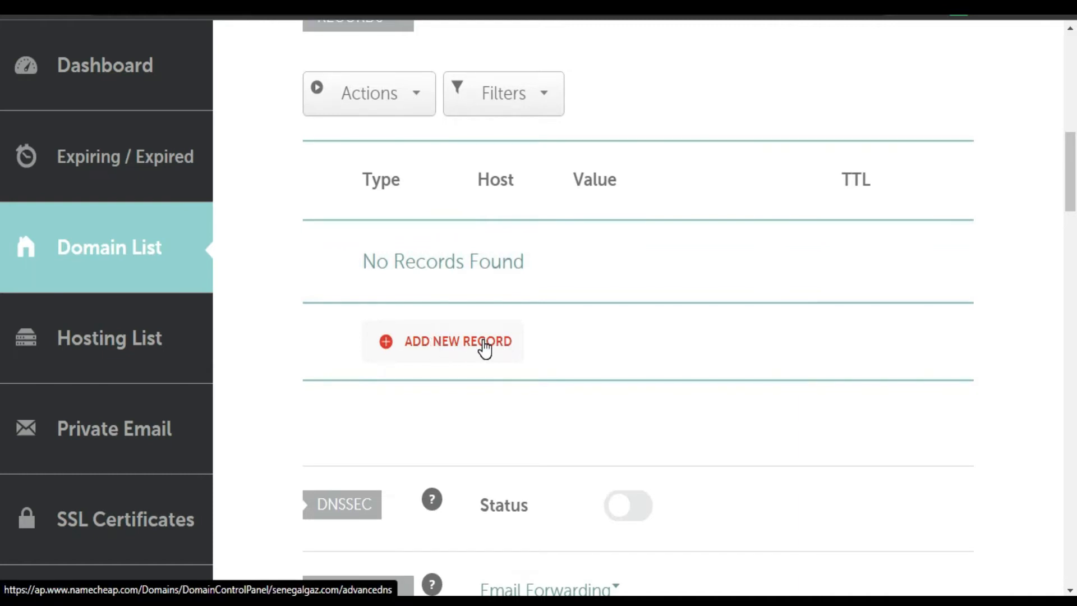
- Add a TXT record with host @ holding the Sedo verification ID, and save all changes
click(443, 342)
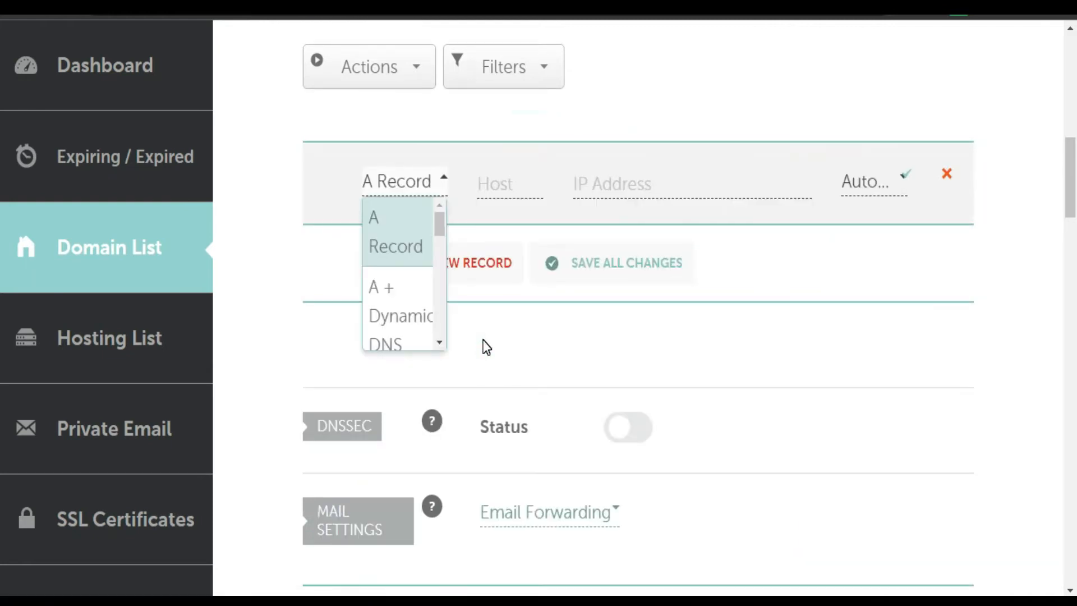
mouse_move(438, 319)
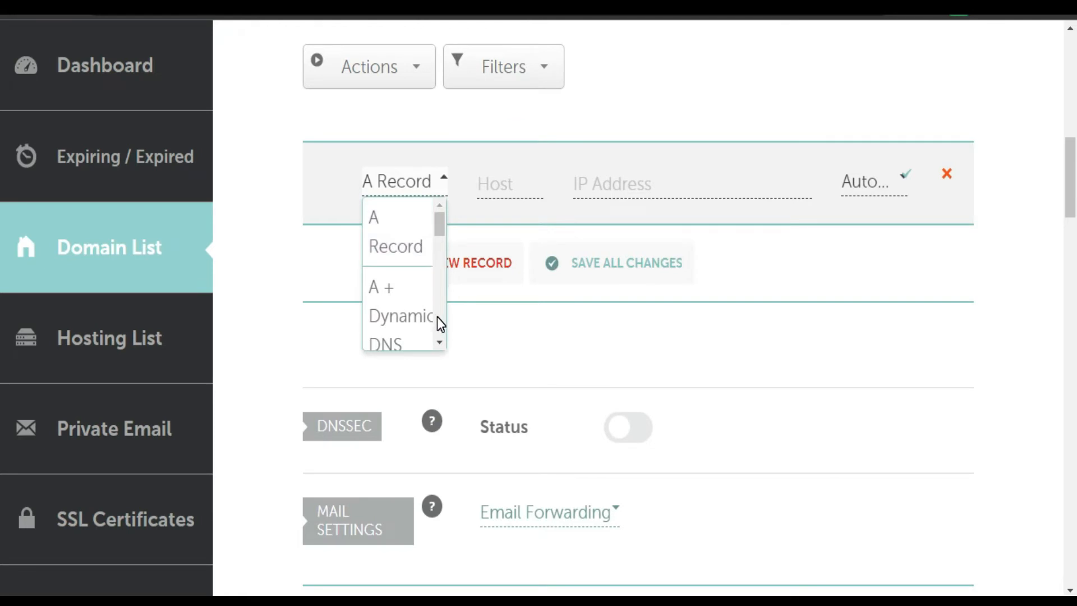
scroll(down, 3)
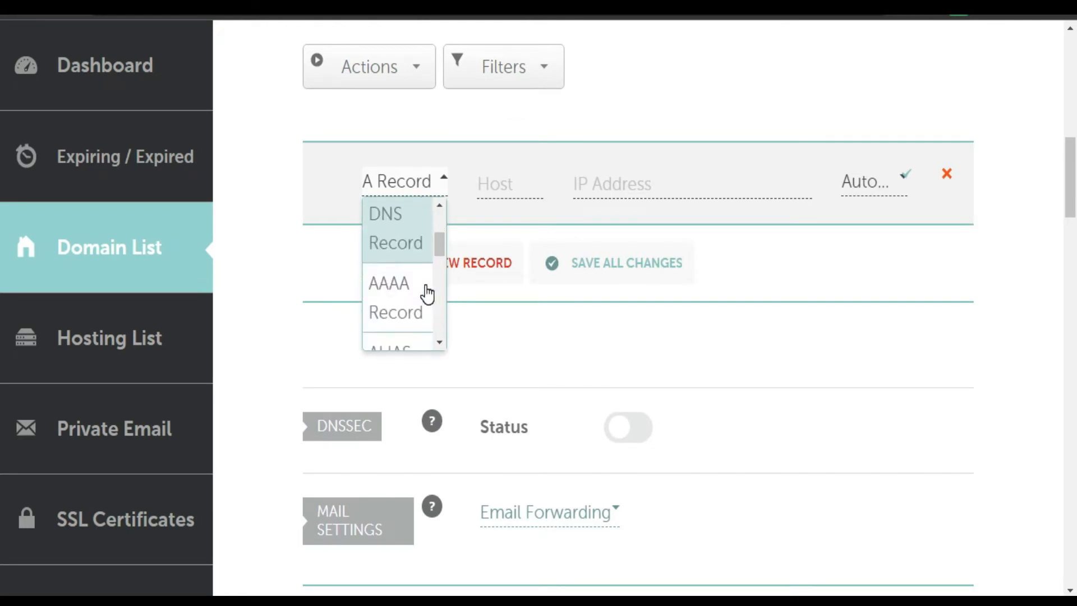
scroll(down, 3)
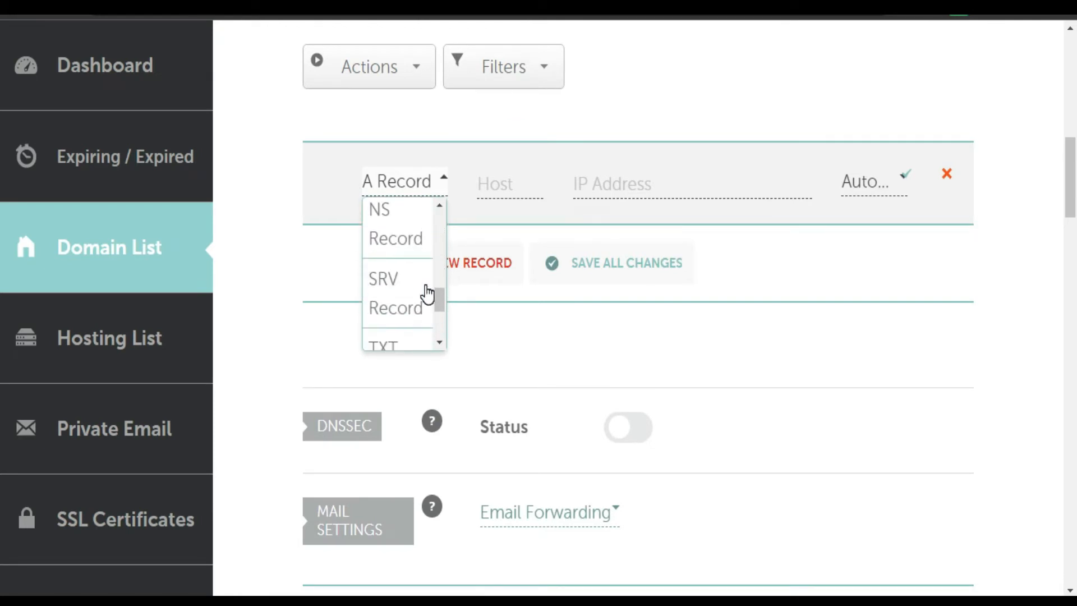
scroll(down, 3)
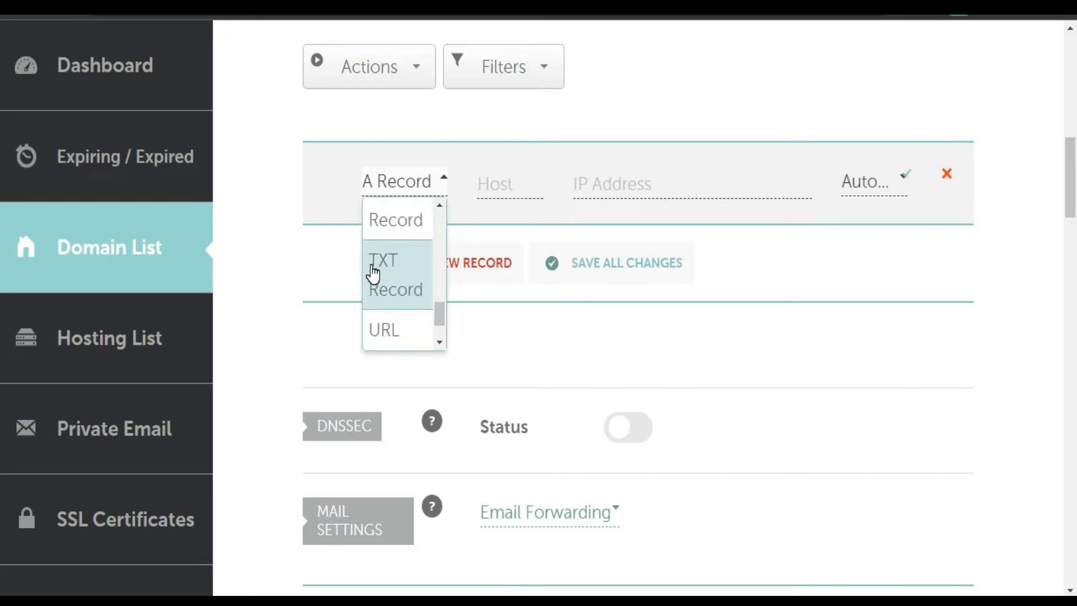
mouse_move(388, 268)
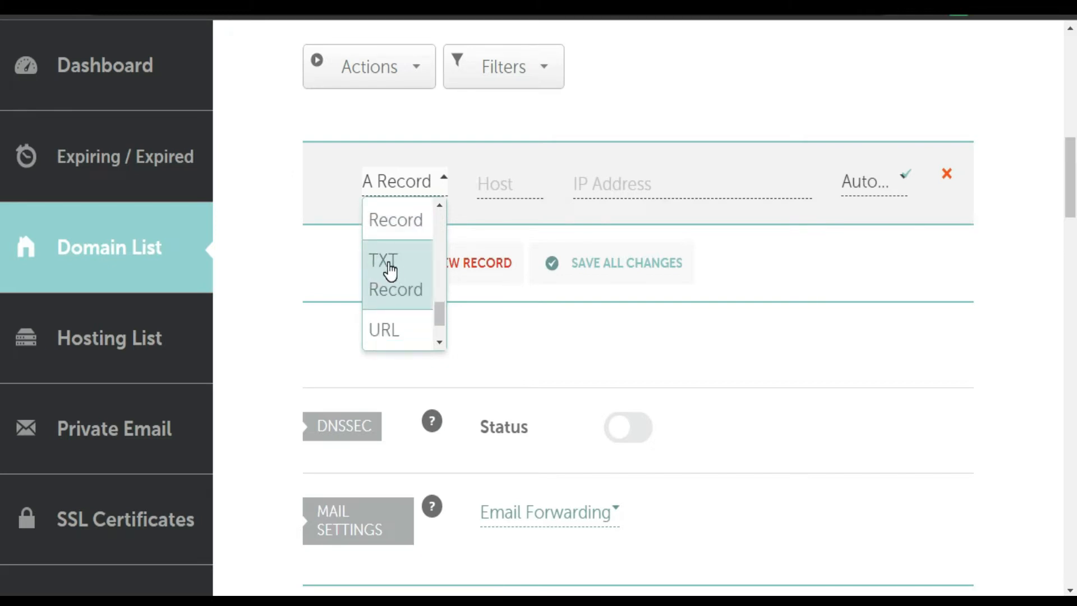
click(389, 268)
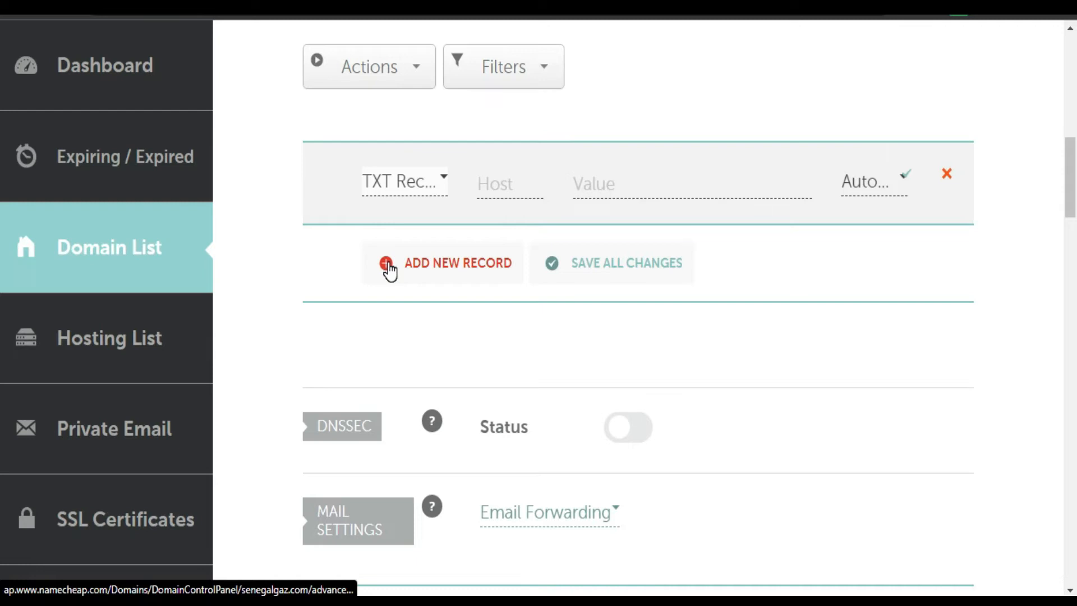
mouse_move(510, 186)
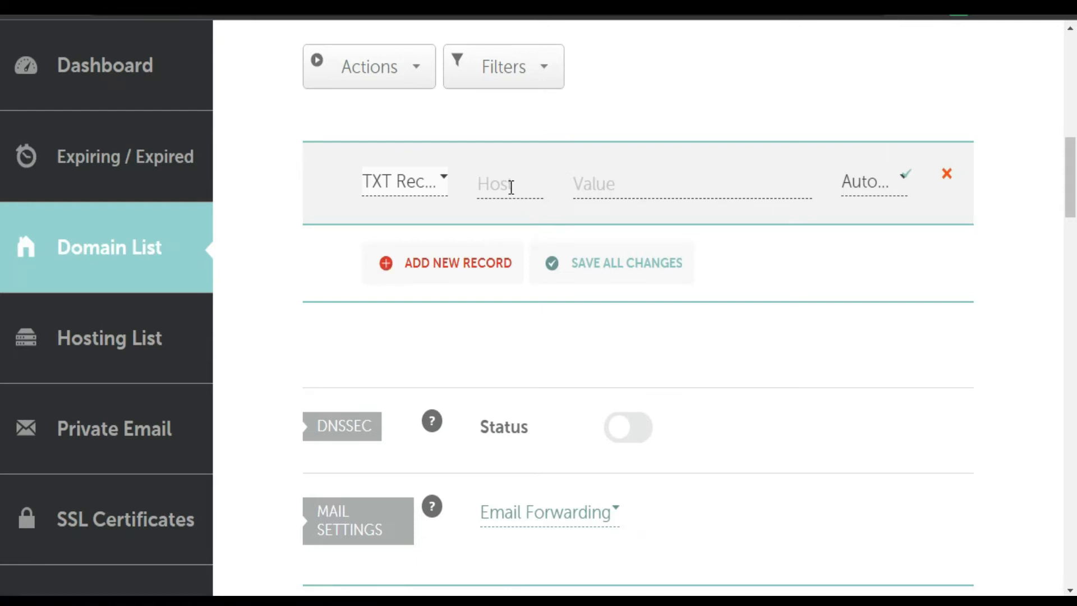
click(508, 183)
text(@)
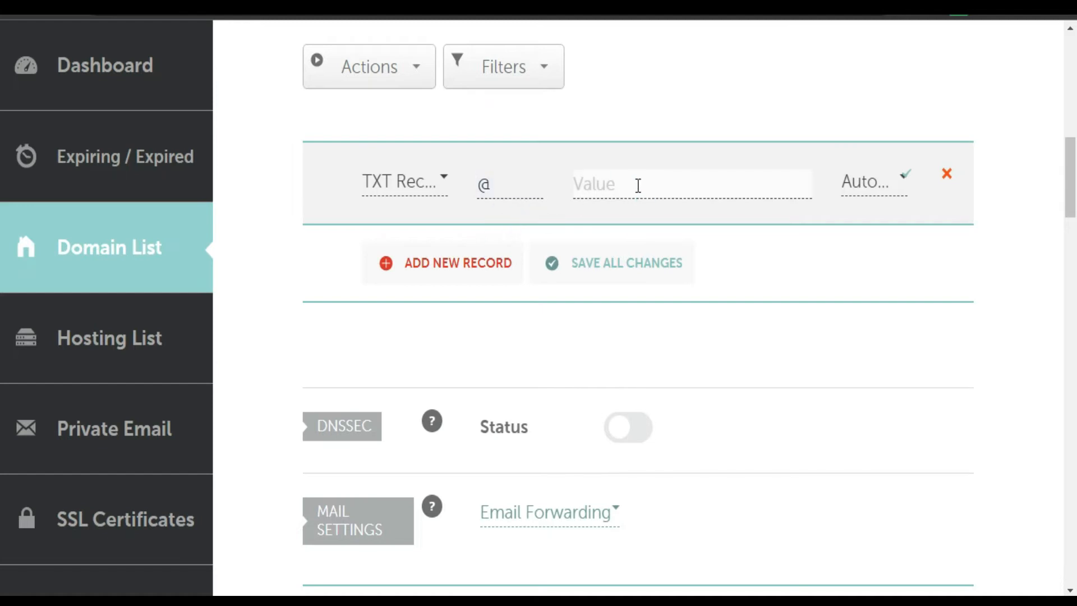
text(164cb)
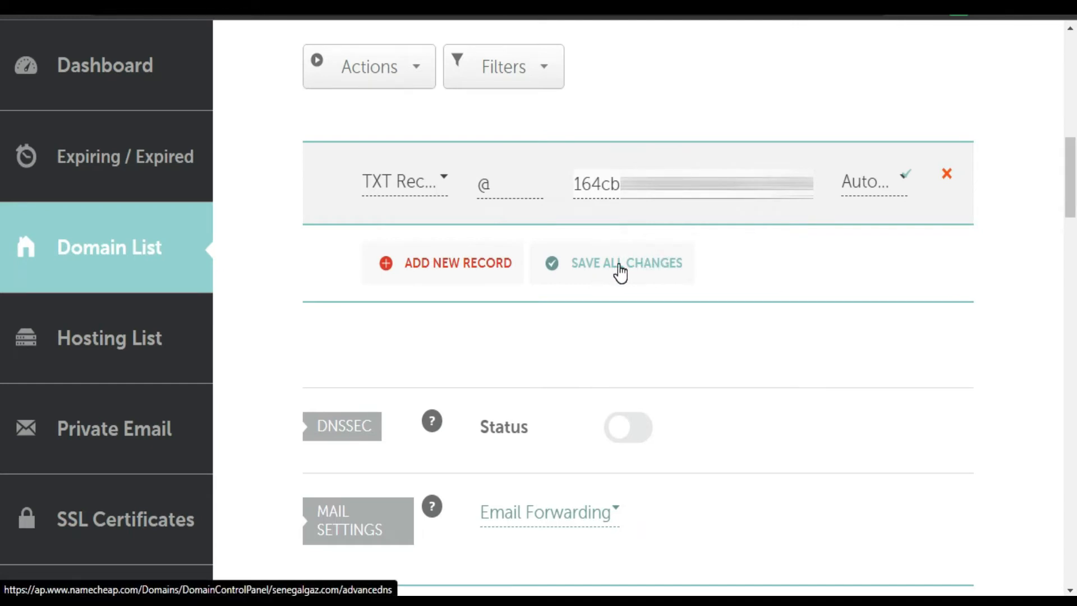
click(626, 263)
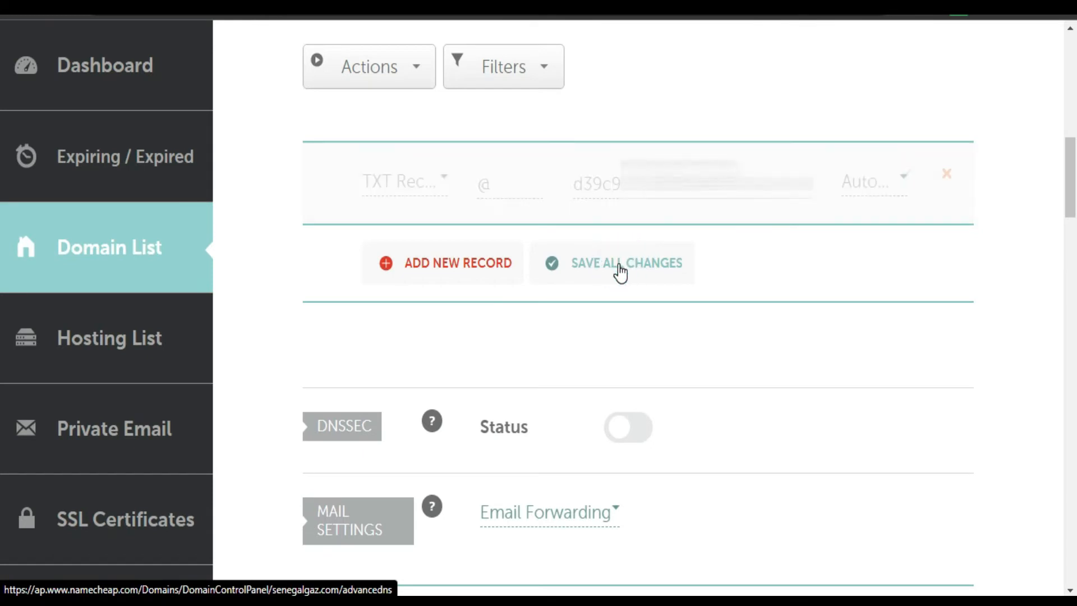
click(624, 263)
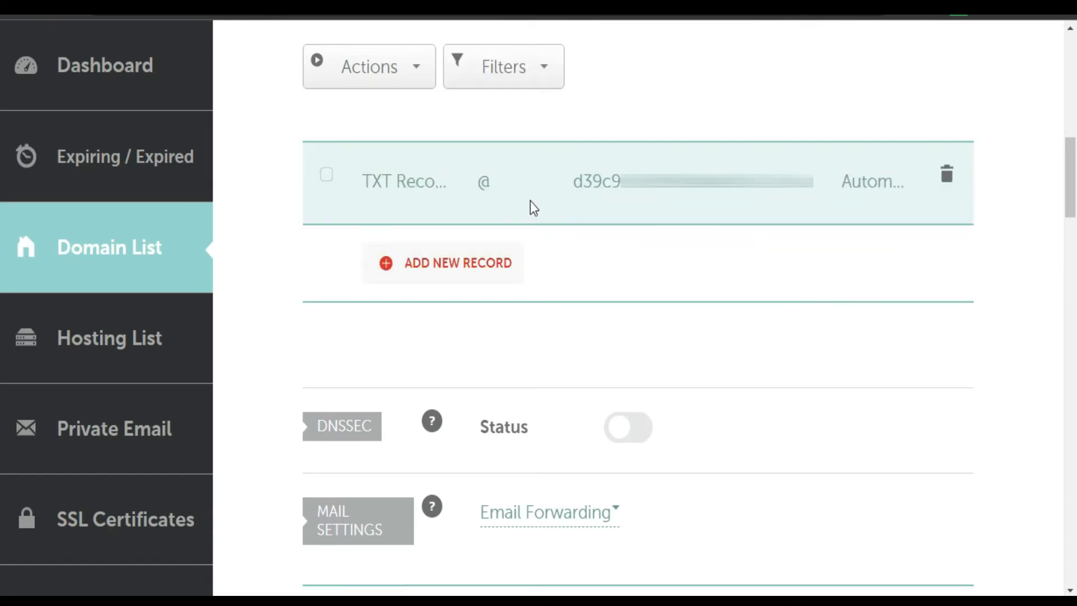
mouse_move(872, 196)
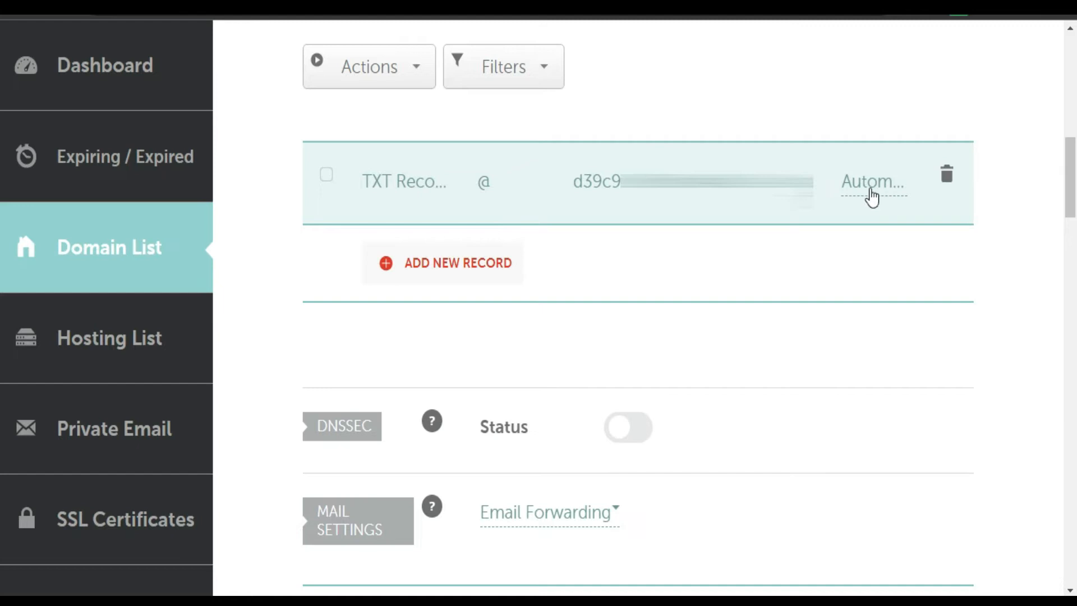
scroll(up, 3)
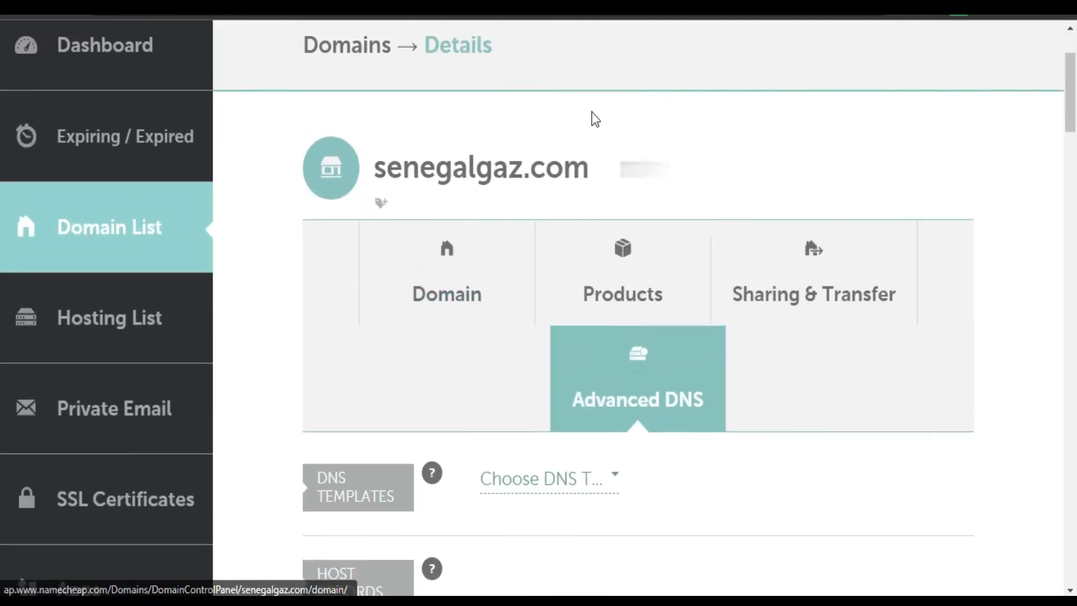
- Copy senegalgaz.com from the Namecheap page header via the right-click menu
double_click(480, 169)
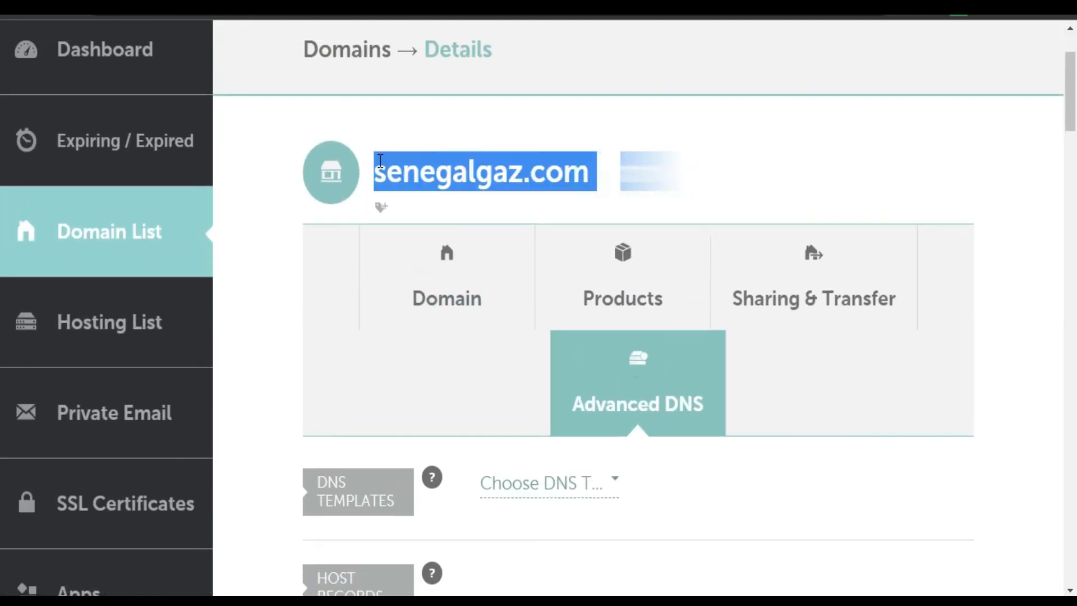
right_click(484, 172)
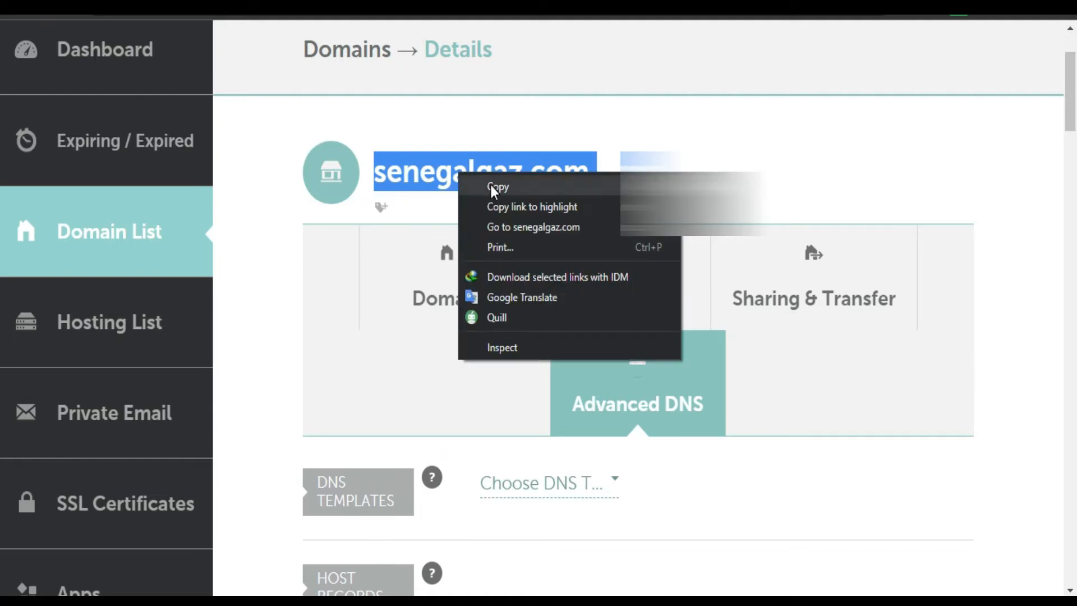
click(496, 187)
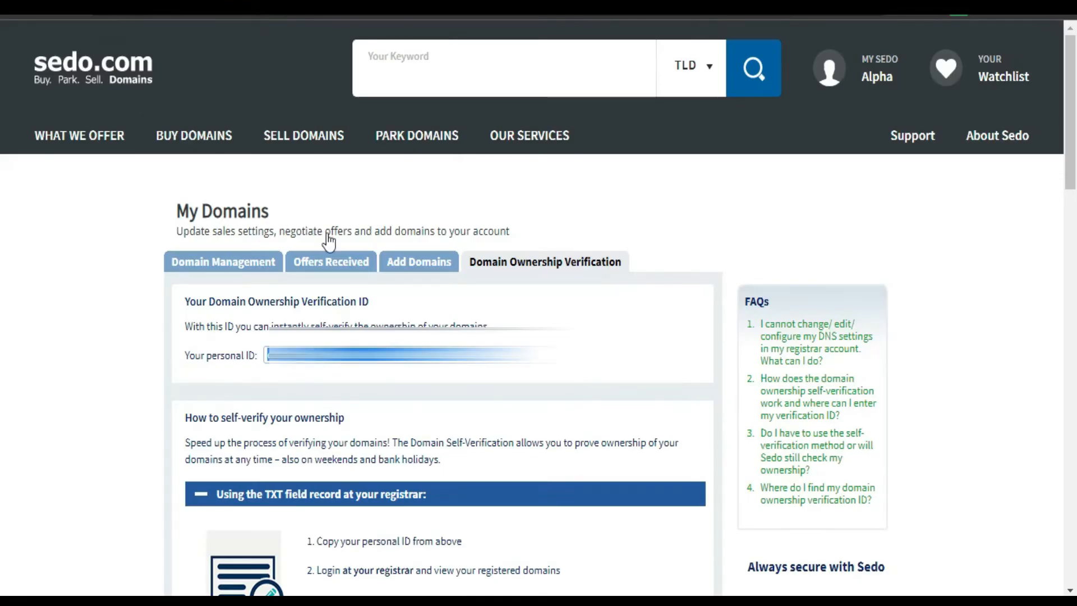
- Replace the example text in Sedo's domain entry box with senegalgaz.com
scroll(down, 3)
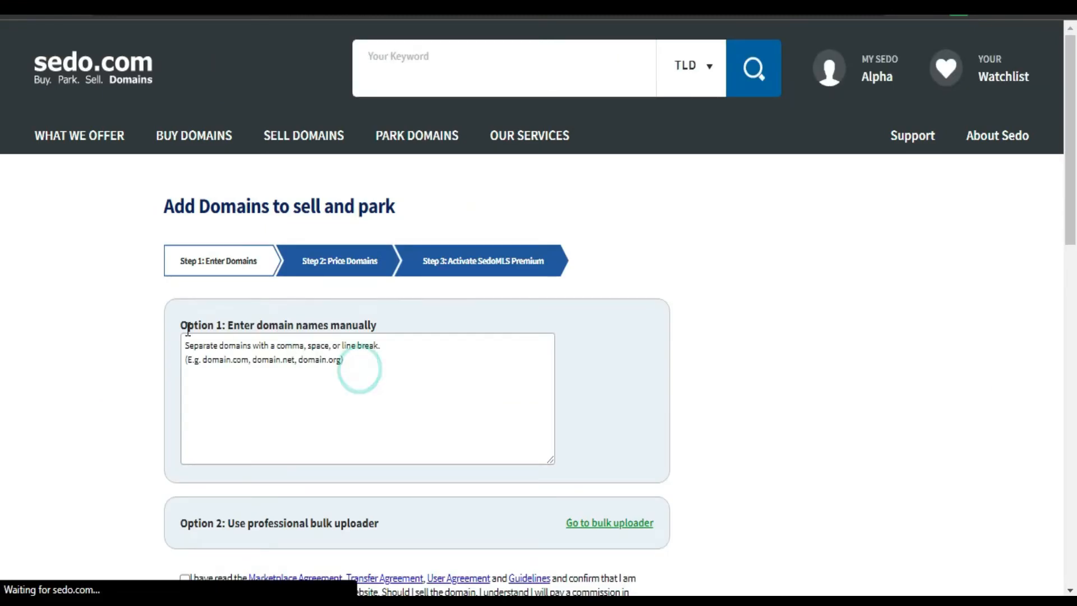
double_click(282, 351)
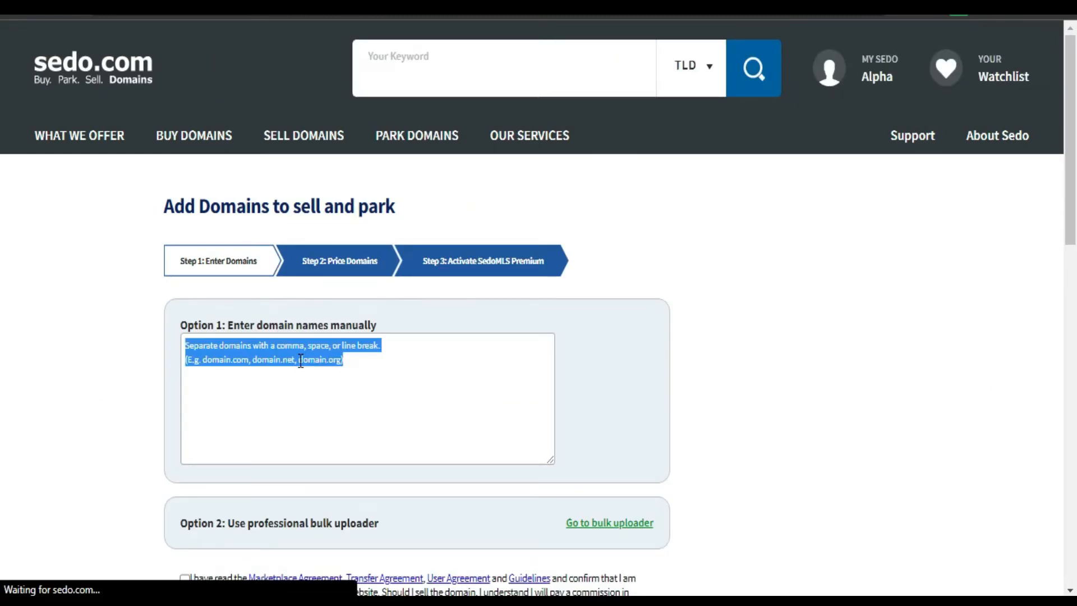
text(senegalgaz.com)
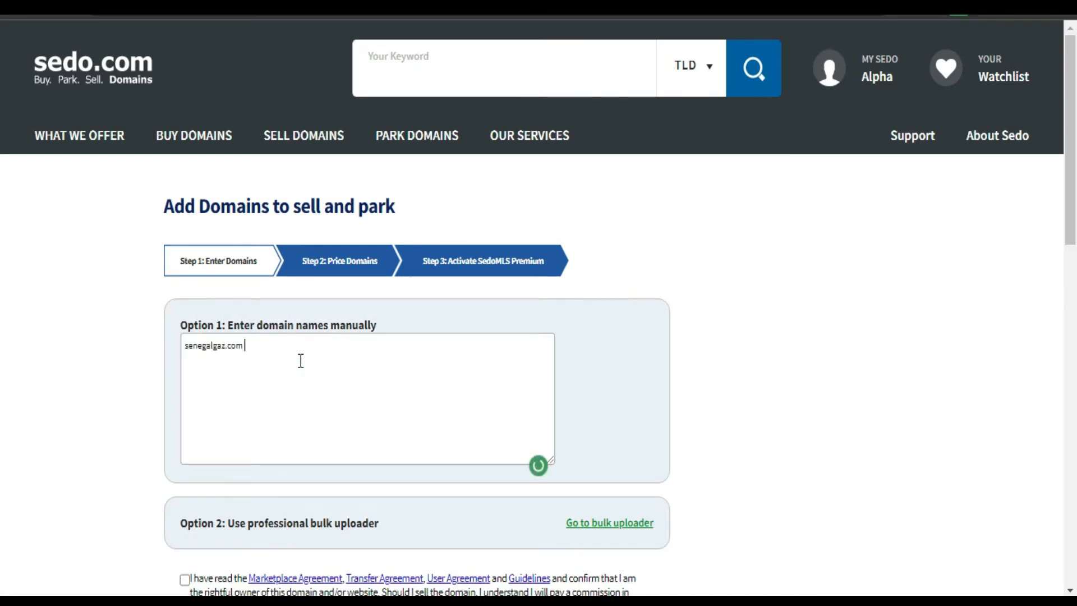
- Accept the seller terms and ownership statement, then submit to Step 2
scroll(down, 3)
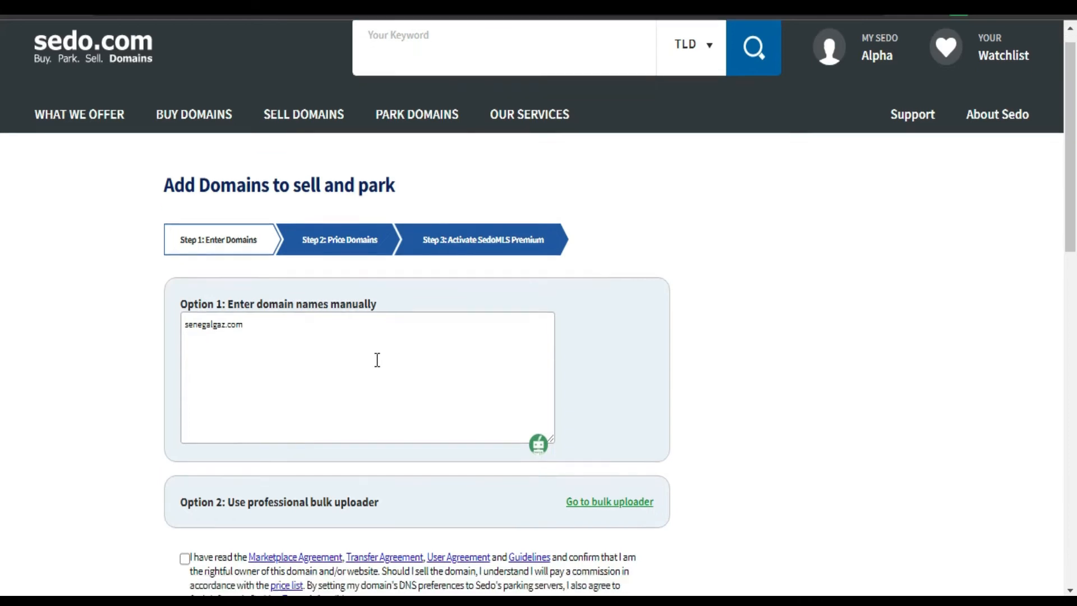
scroll(down, 3)
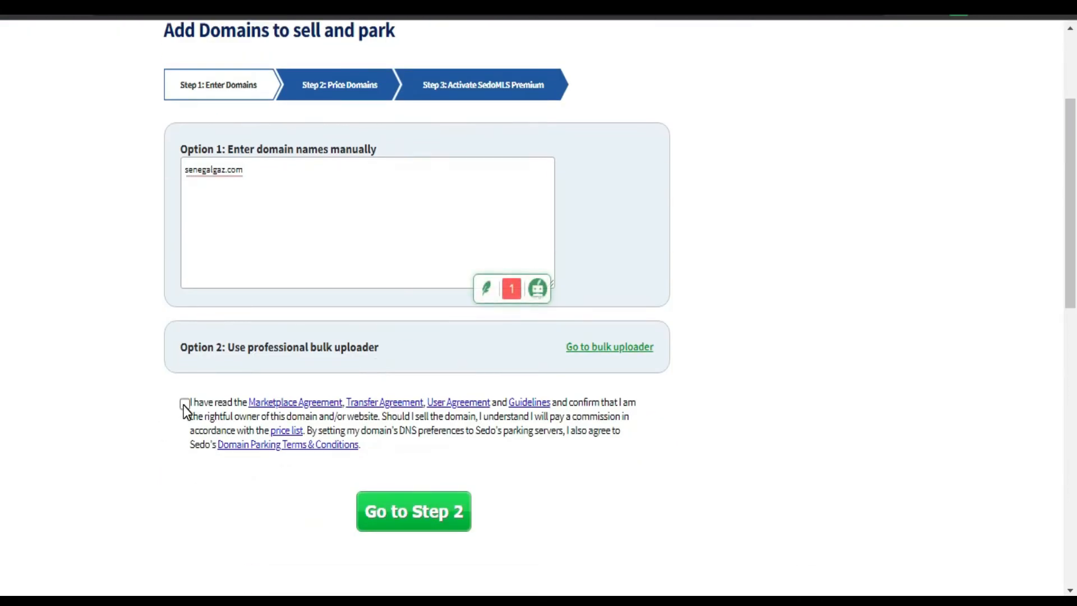
click(184, 403)
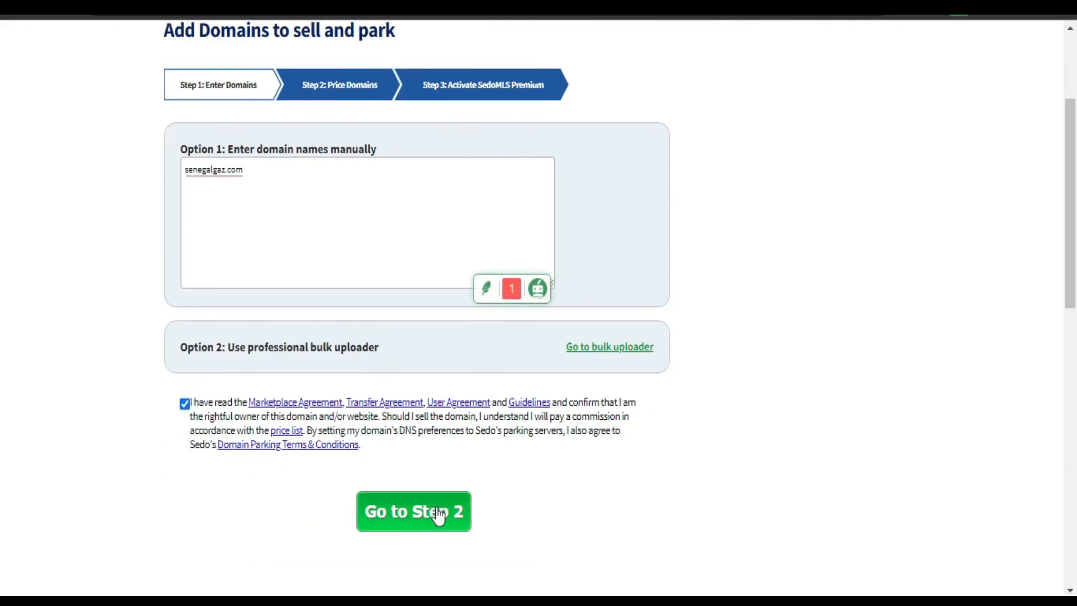
scroll(down, 3)
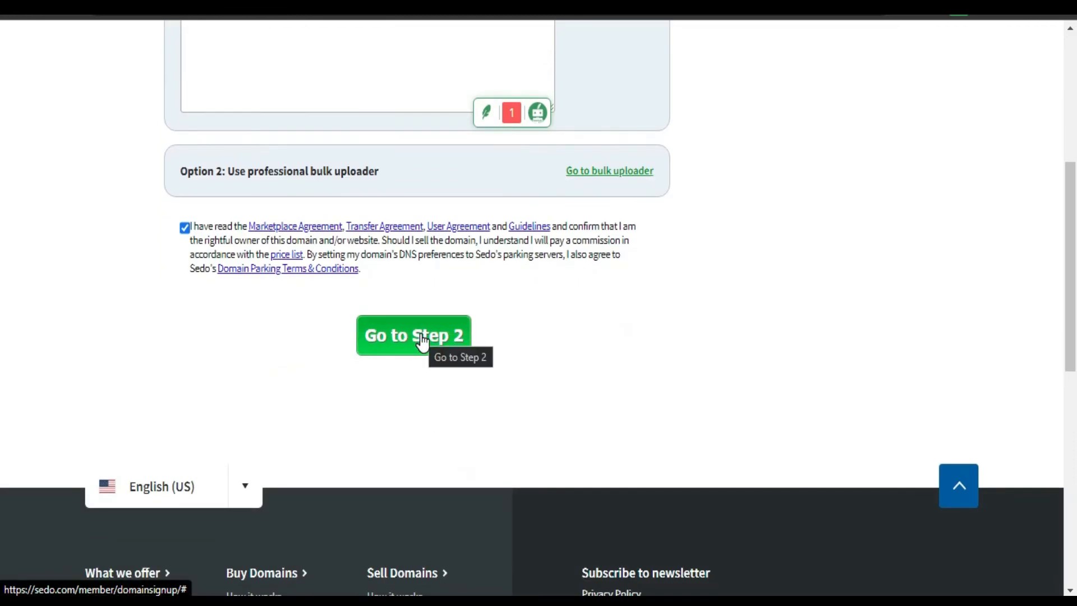
click(414, 336)
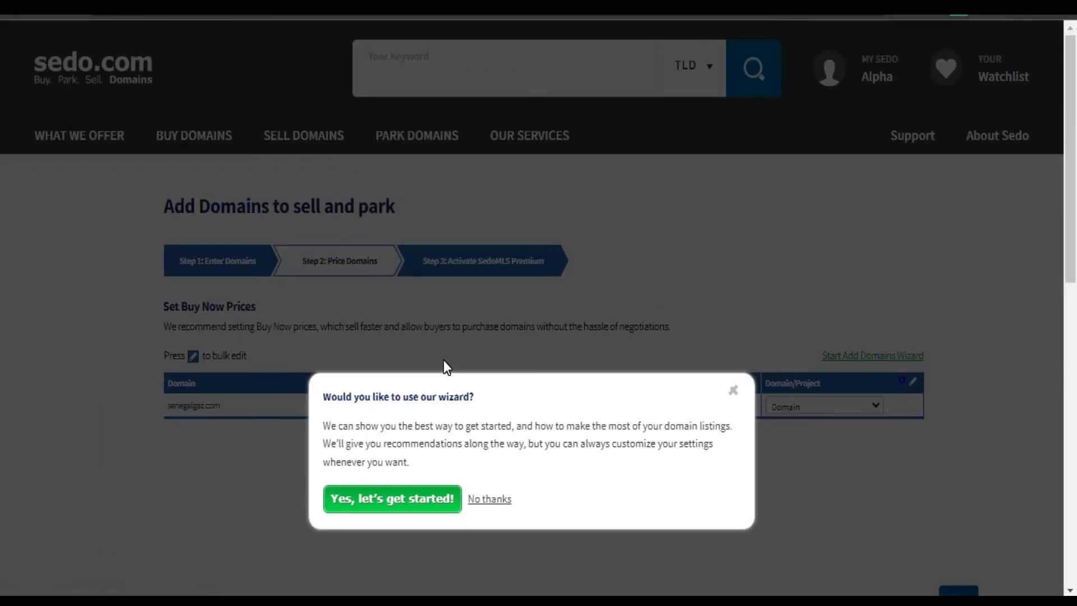
mouse_move(369, 424)
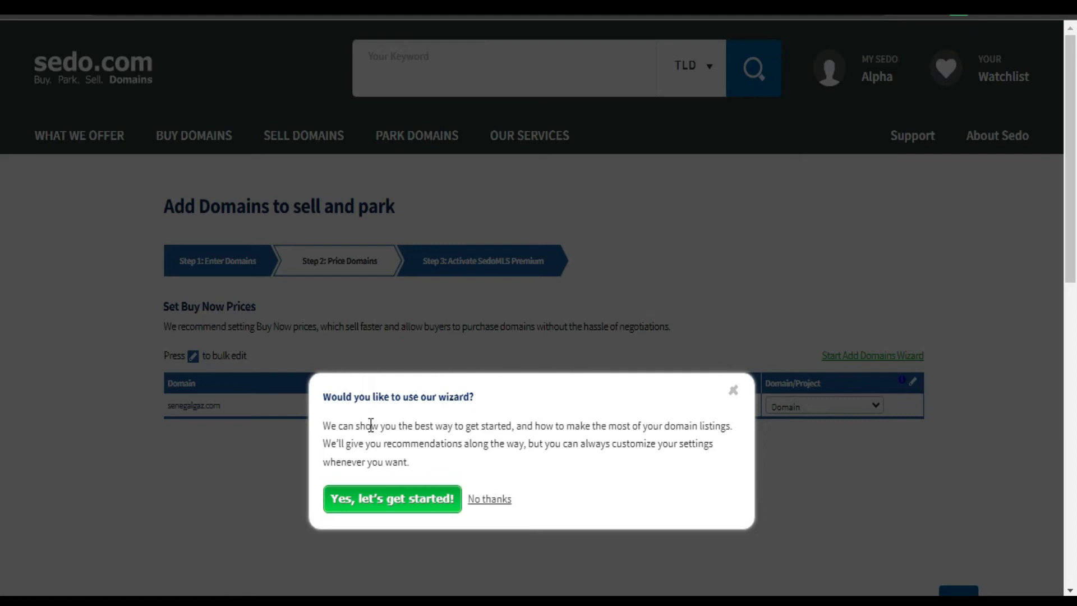
mouse_move(337, 412)
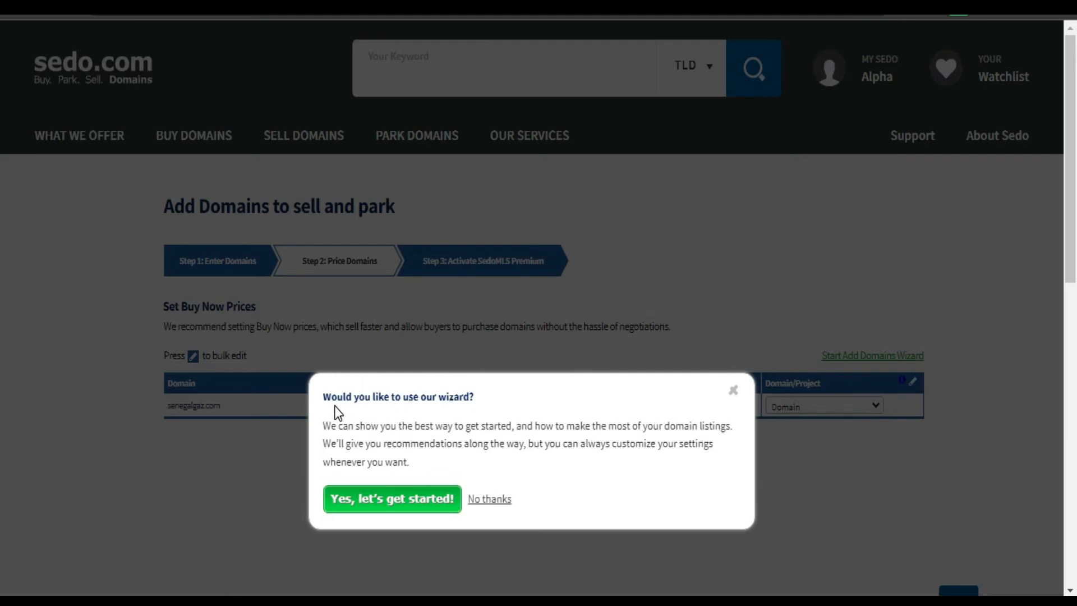
mouse_move(486, 409)
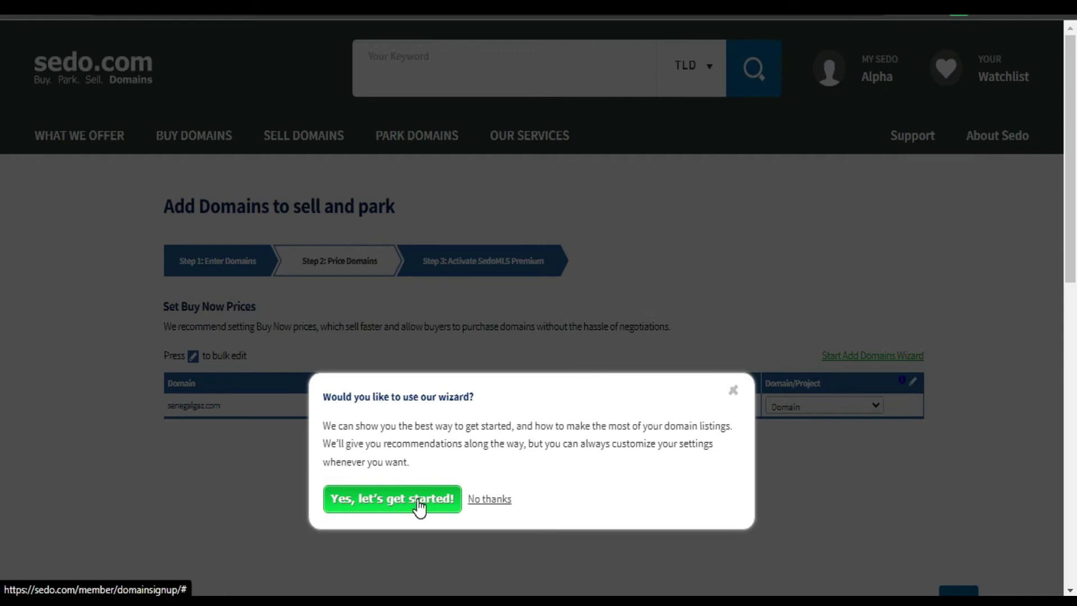
- Accept the wizard popup with 'Yes, let's get started!'
click(391, 499)
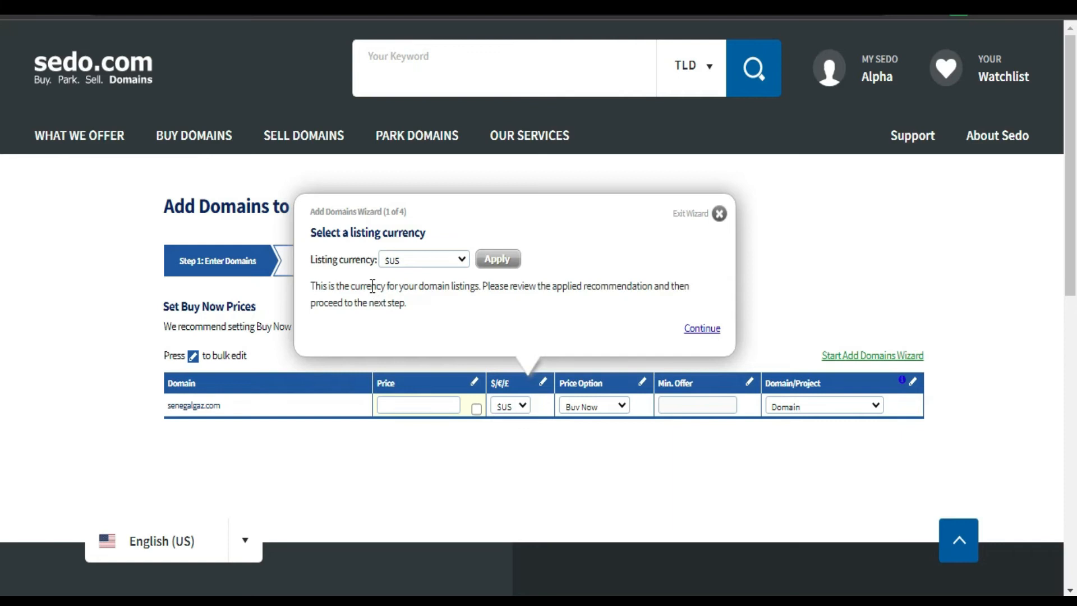
mouse_move(429, 270)
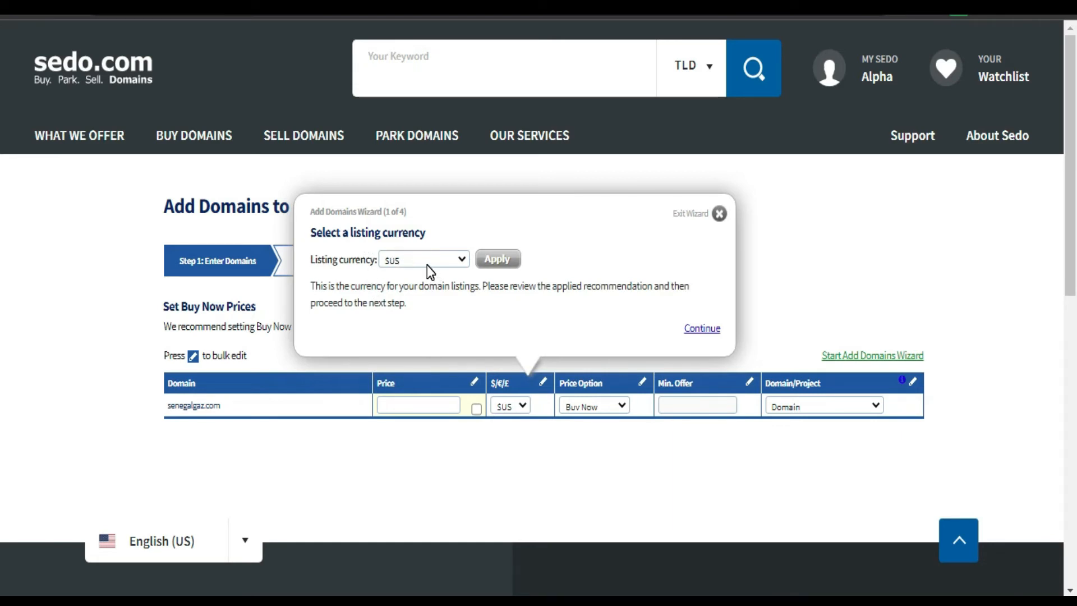
- Try GBP as listing currency, revert to US dollars, and continue to the price option step
click(423, 259)
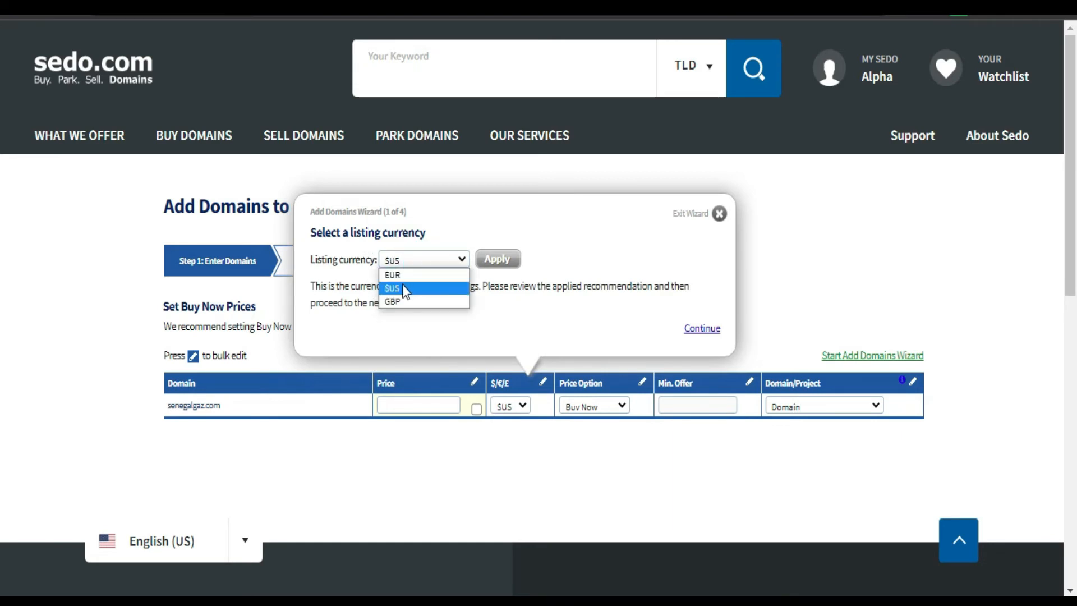
click(392, 287)
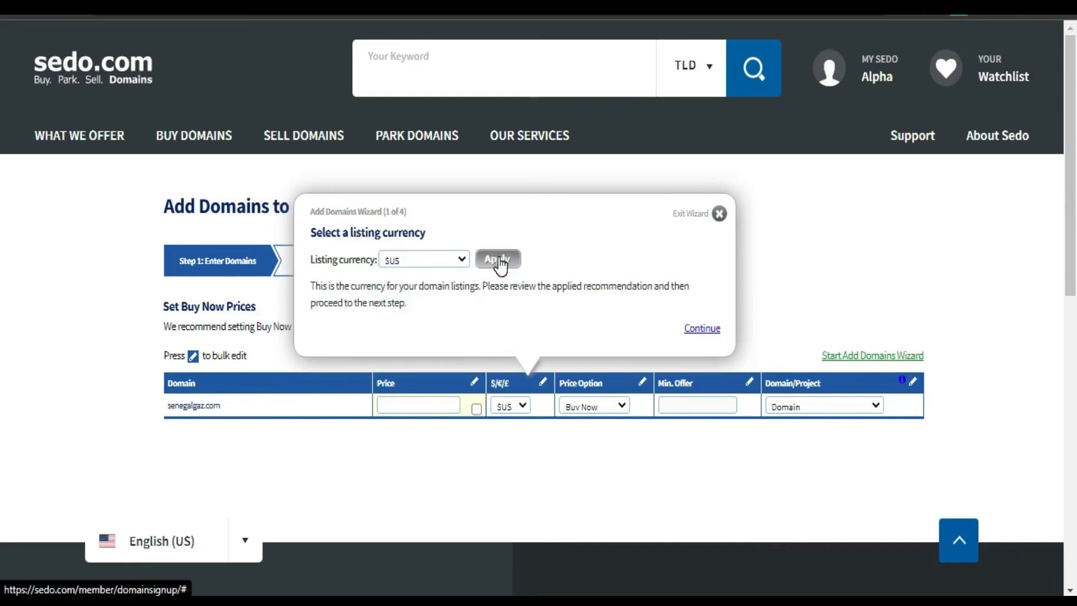
mouse_move(428, 263)
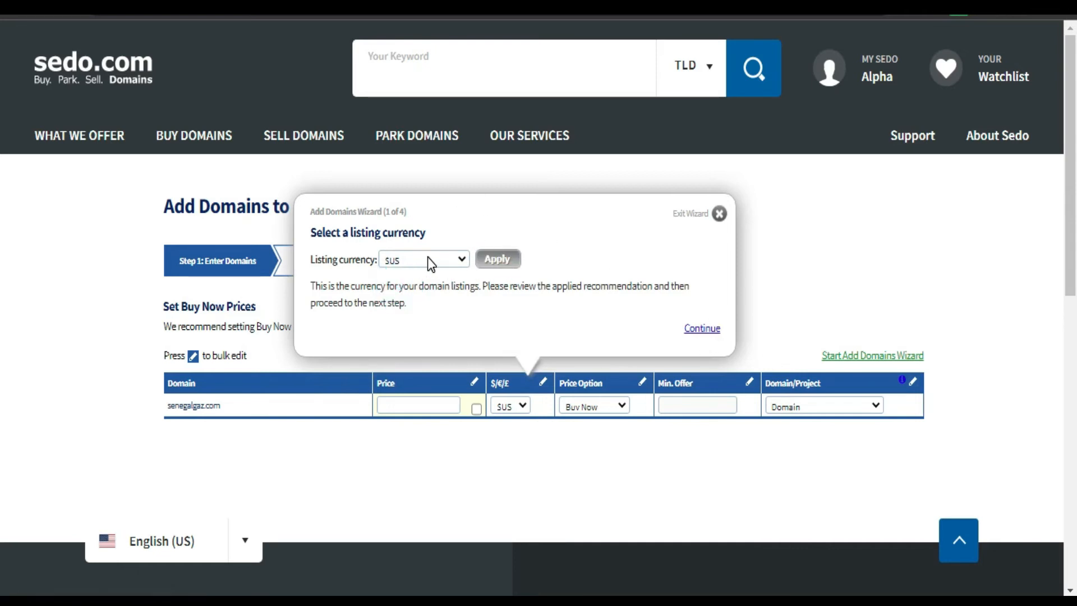
click(423, 259)
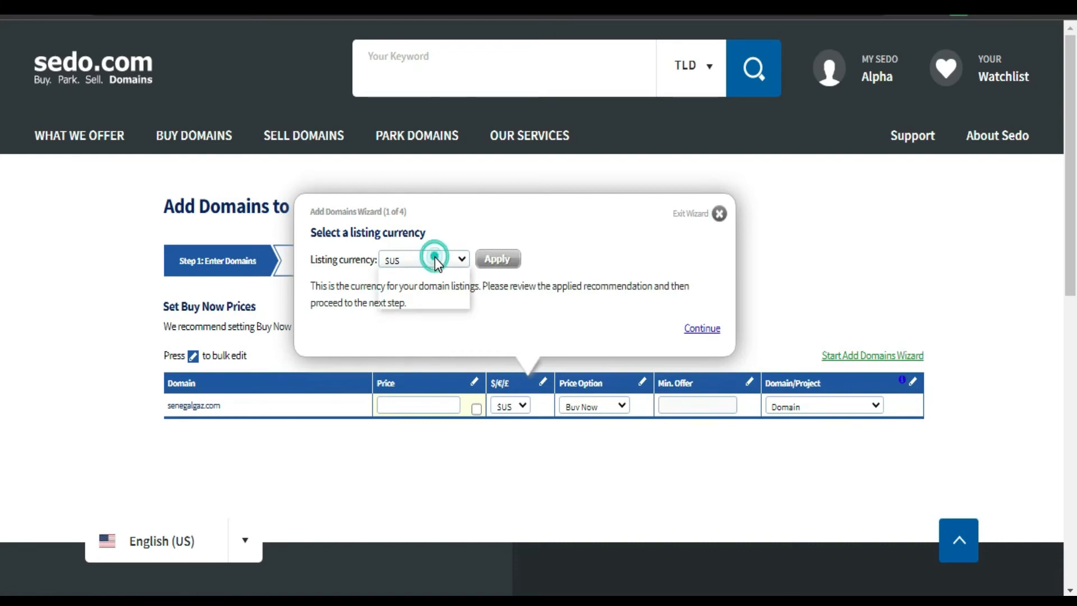
click(424, 259)
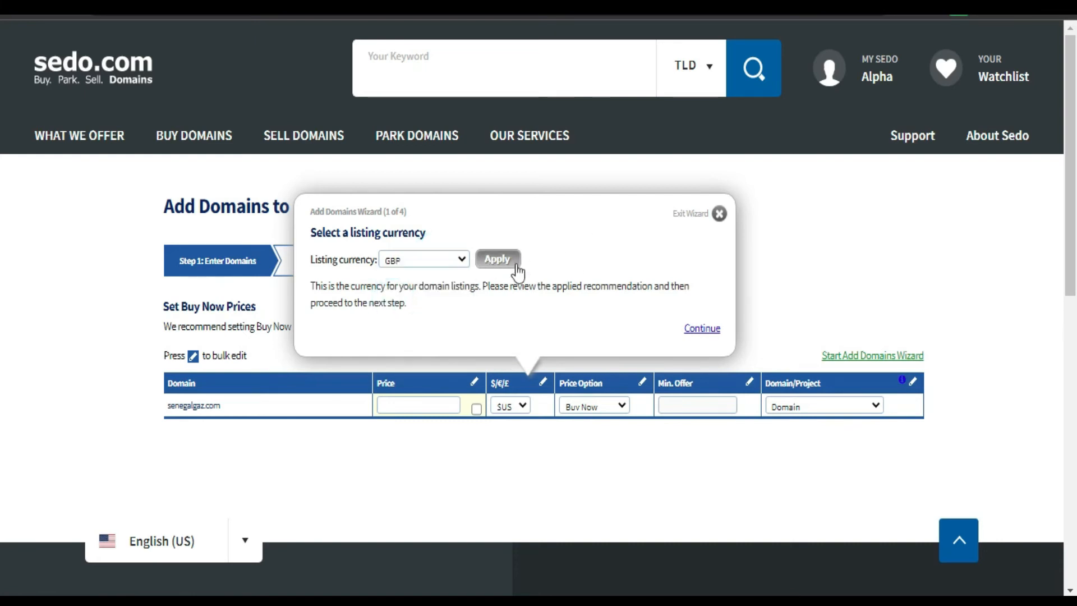
click(422, 259)
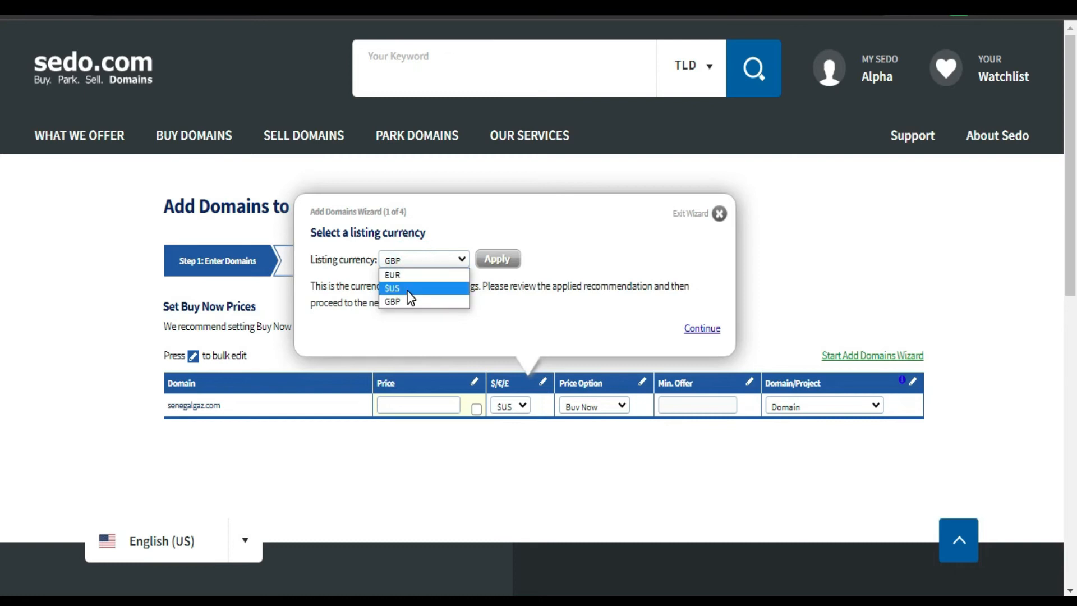
click(392, 287)
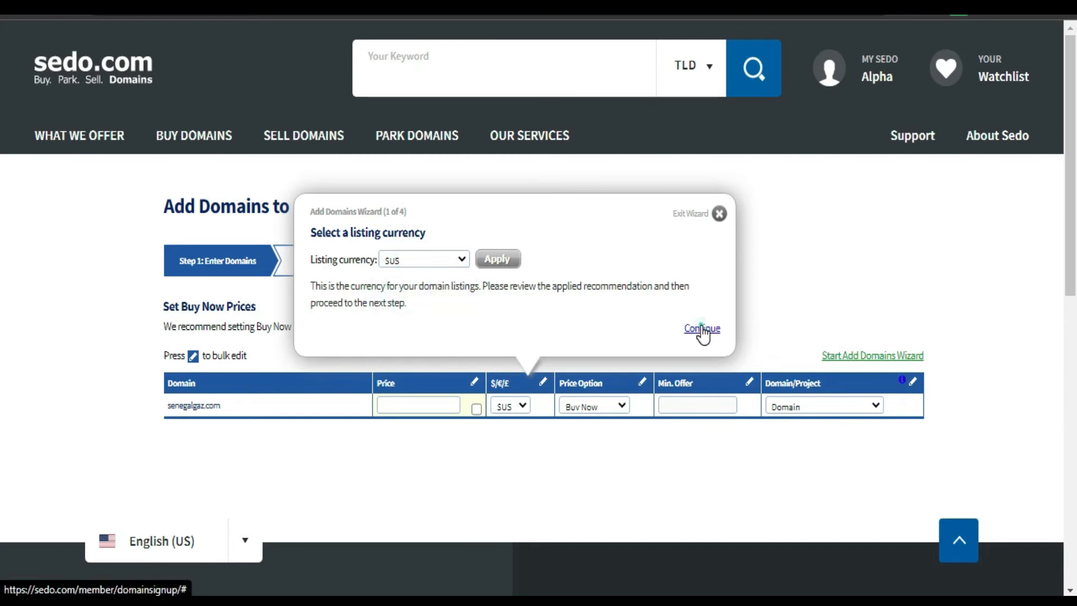
click(701, 328)
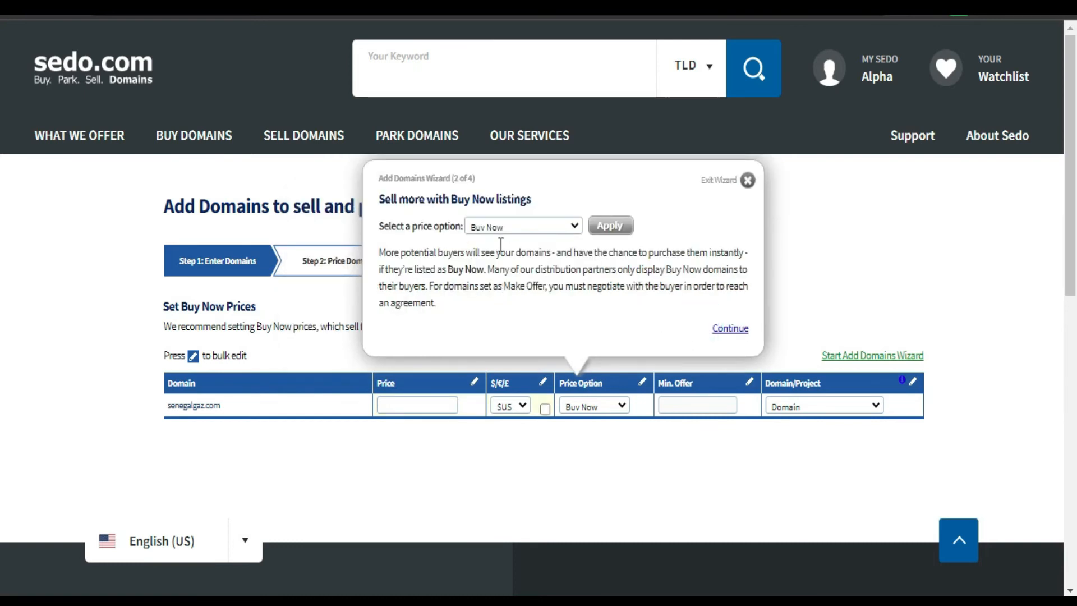
mouse_move(431, 220)
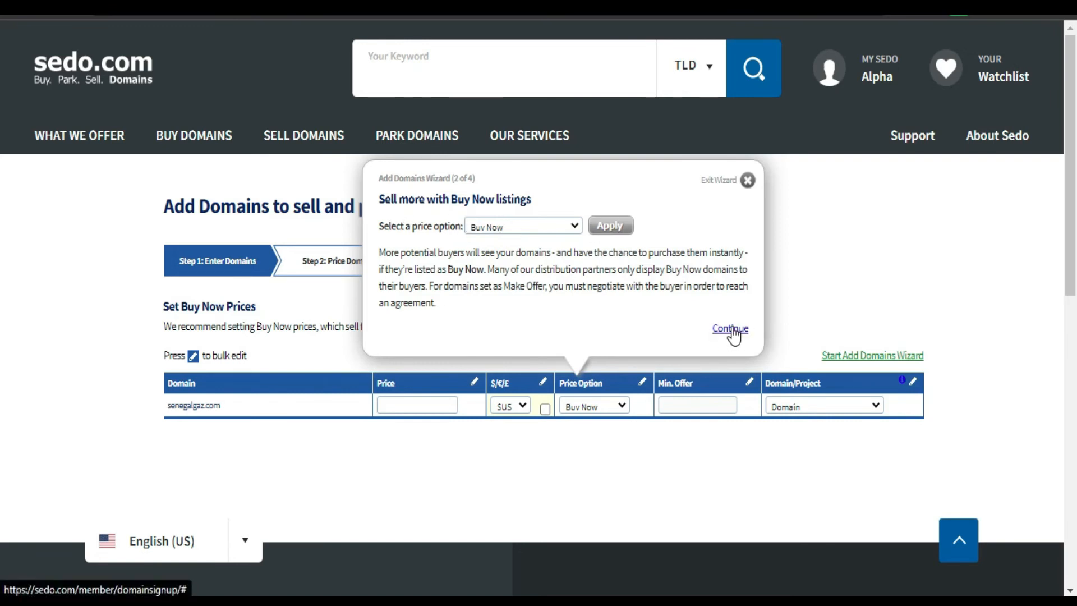
- Continue through the Buy Now, minimum offer and Domain listing steps to finish the wizard
click(729, 328)
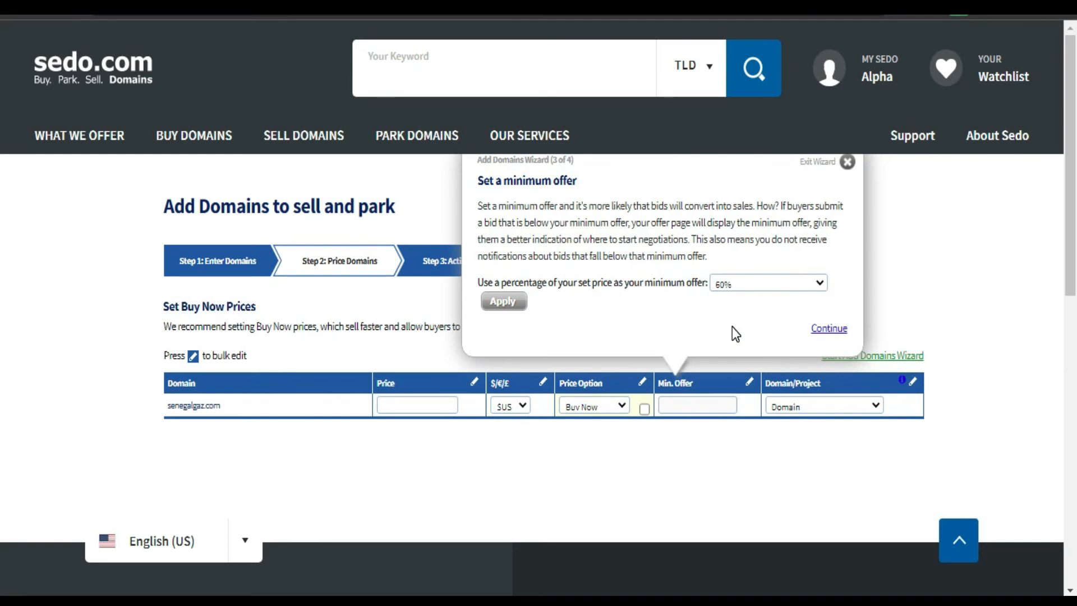
mouse_move(547, 206)
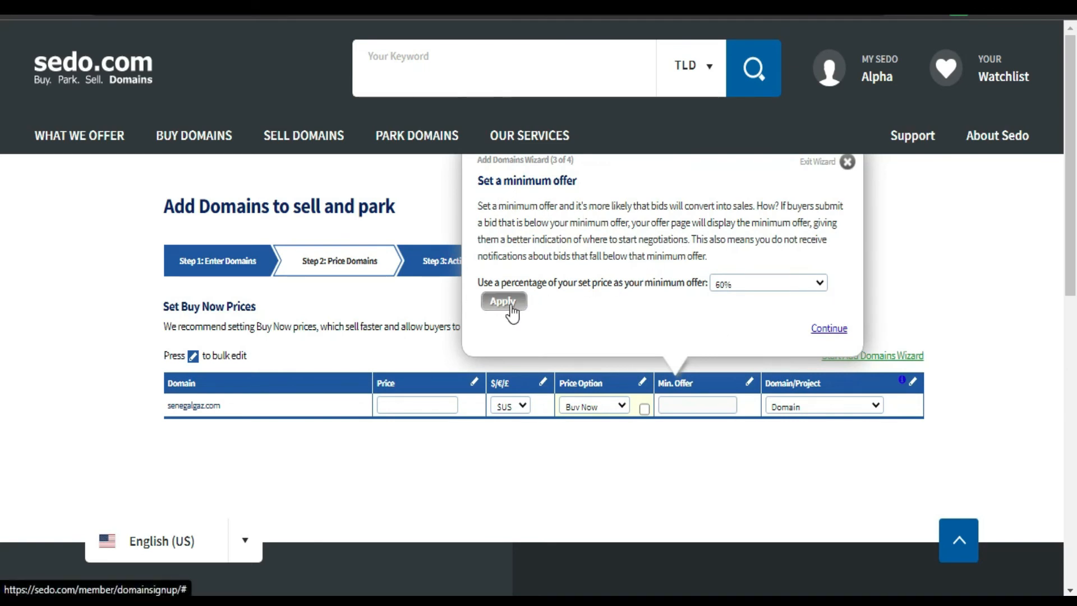
mouse_move(575, 302)
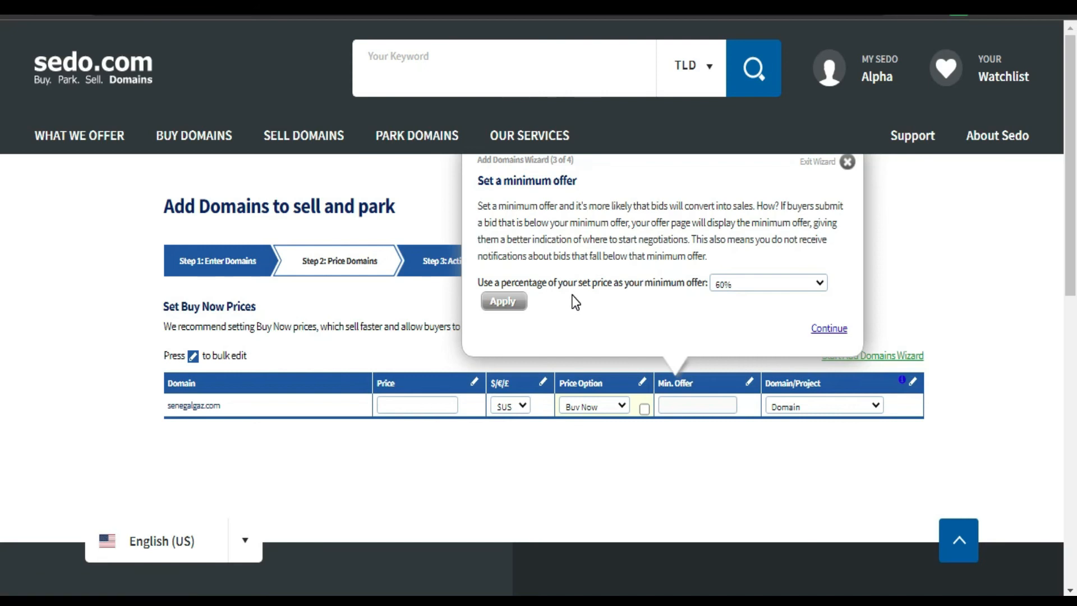
mouse_move(760, 287)
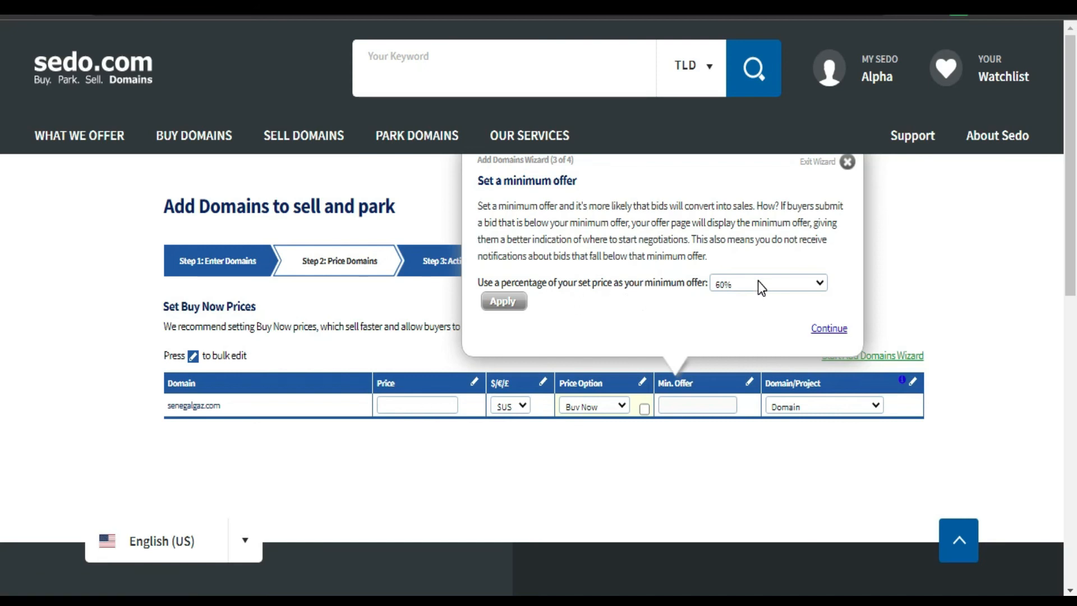
mouse_move(773, 284)
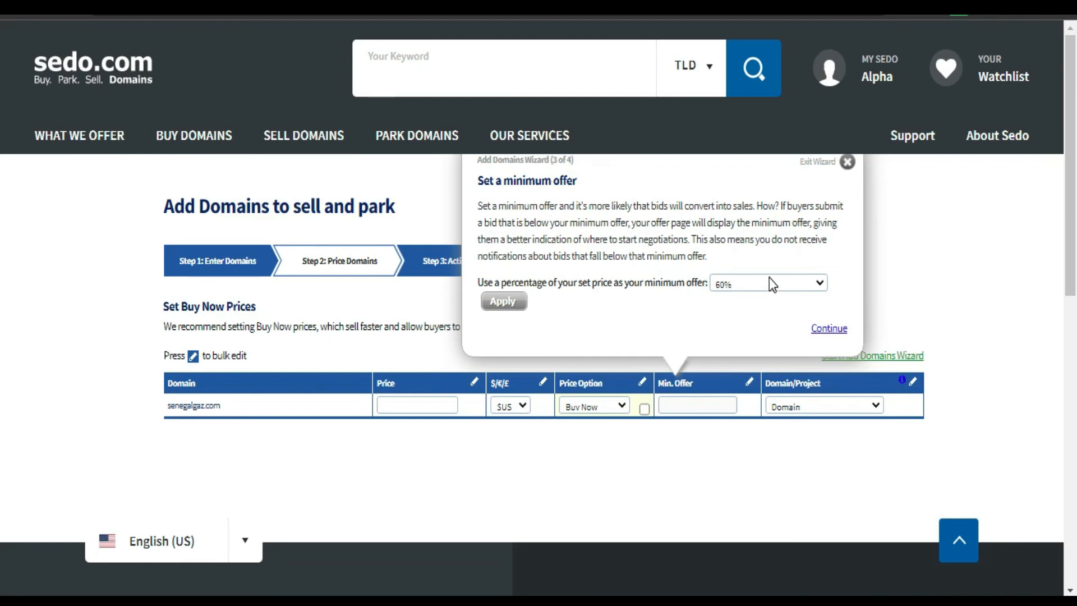
click(828, 327)
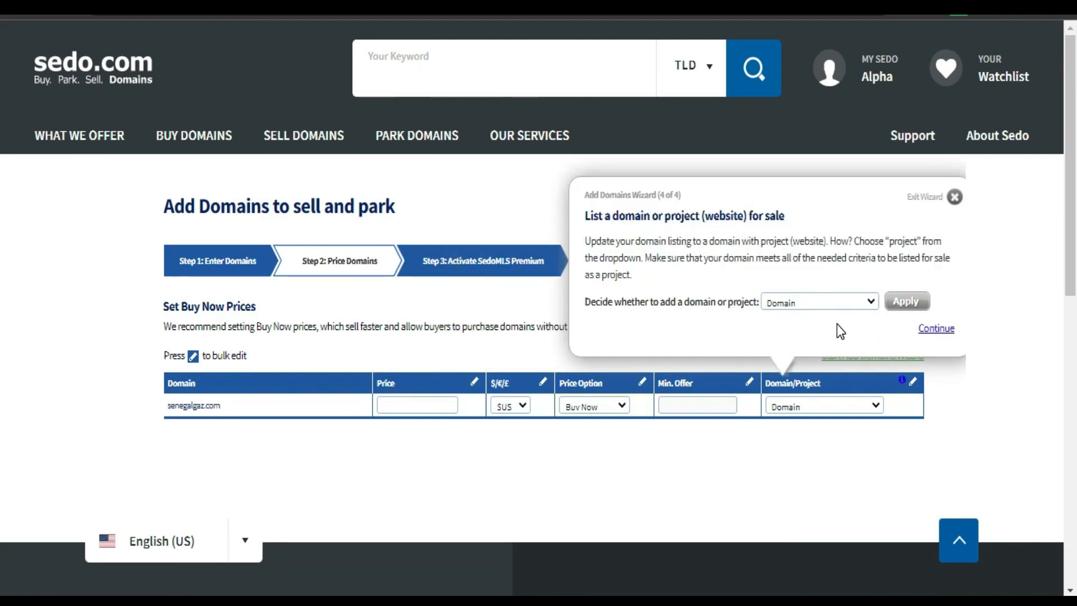
mouse_move(927, 339)
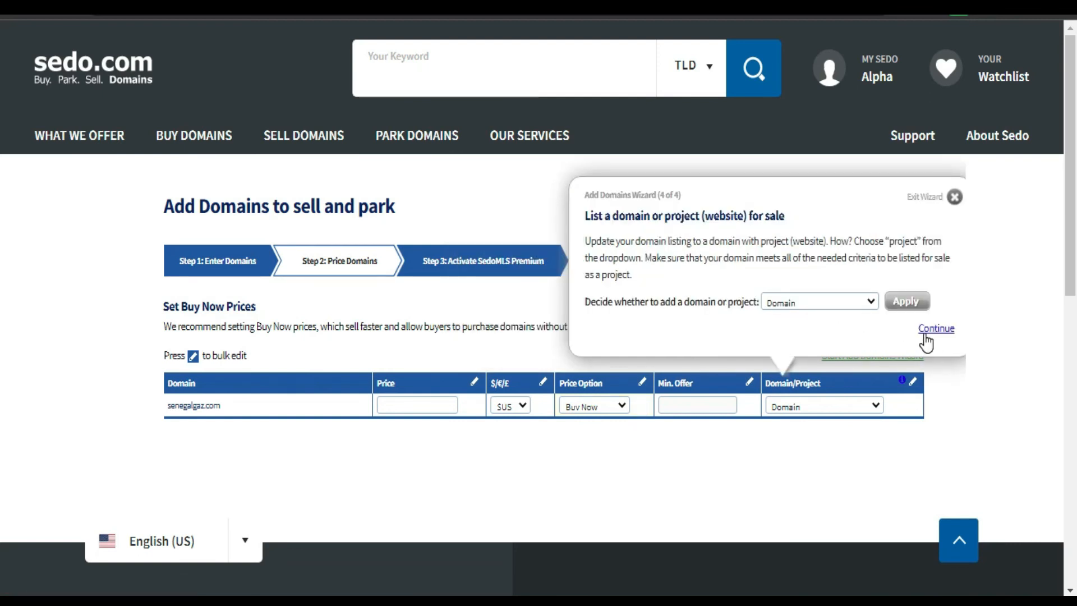
click(935, 328)
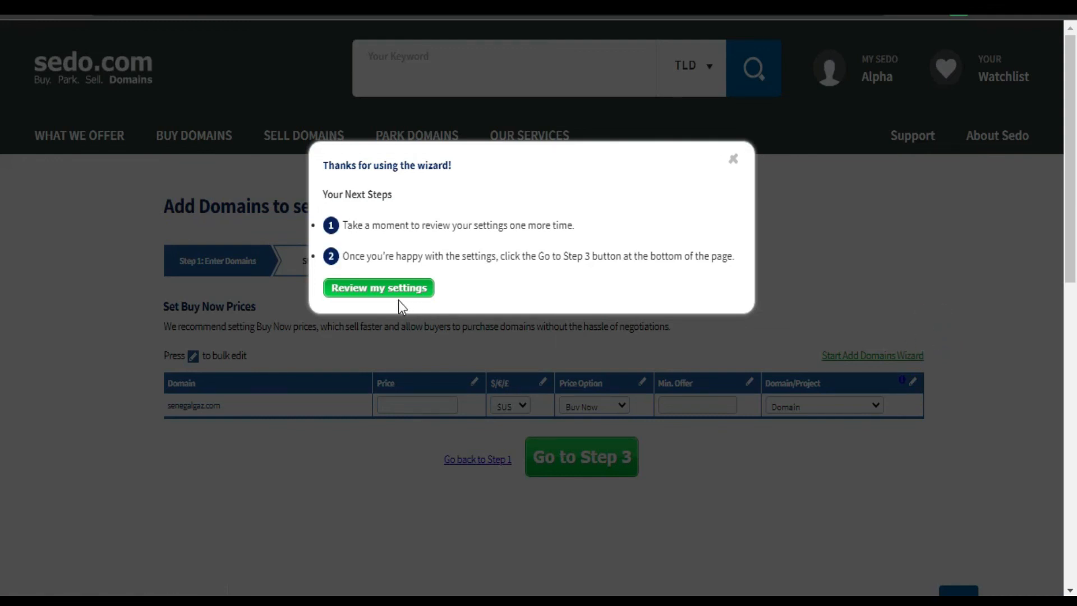
mouse_move(387, 273)
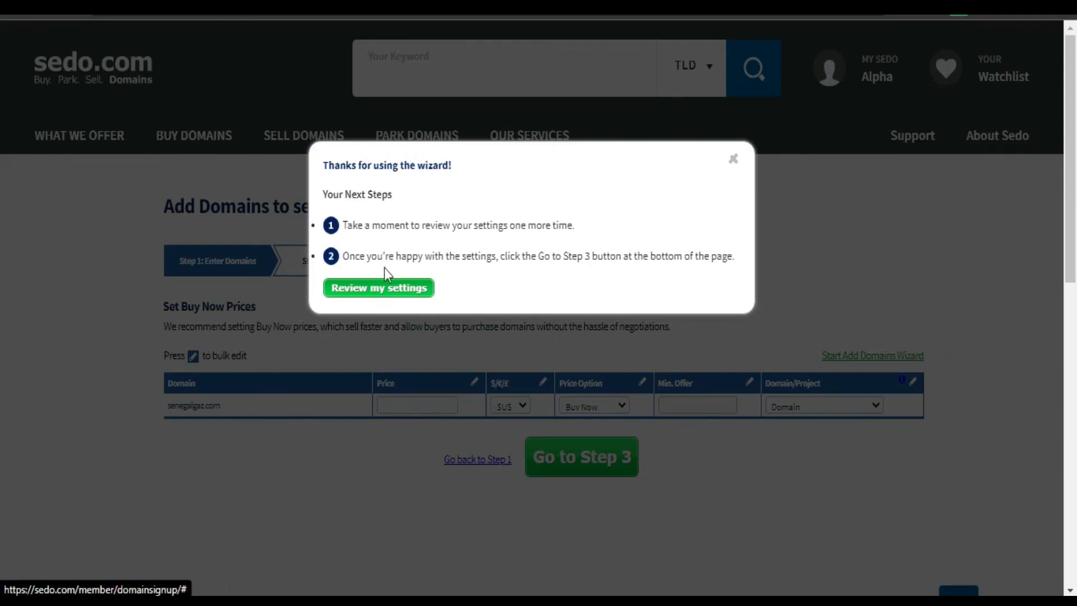
mouse_move(480, 280)
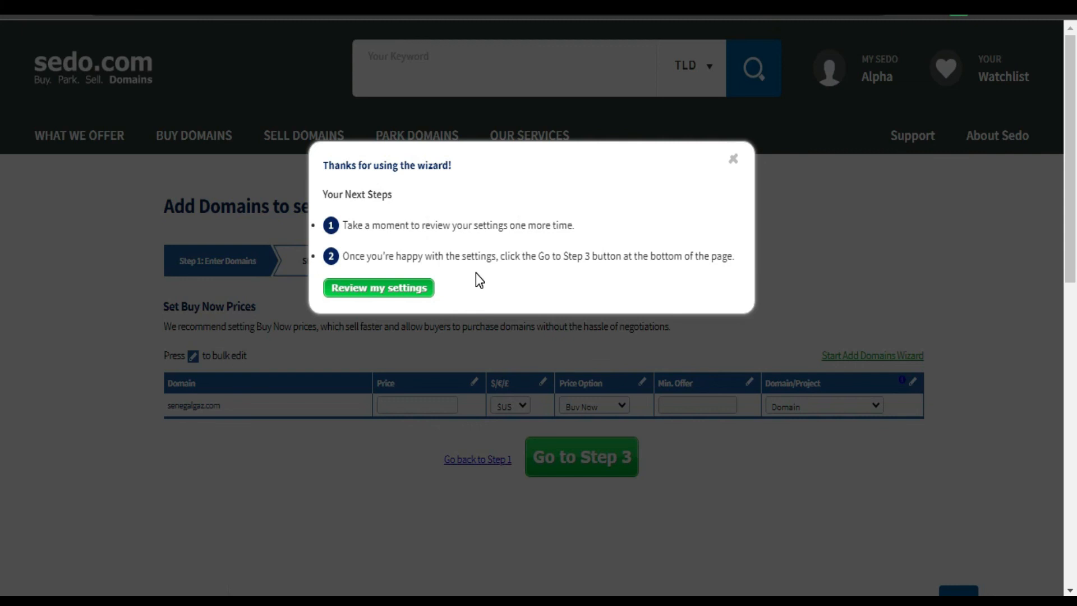
mouse_move(299, 229)
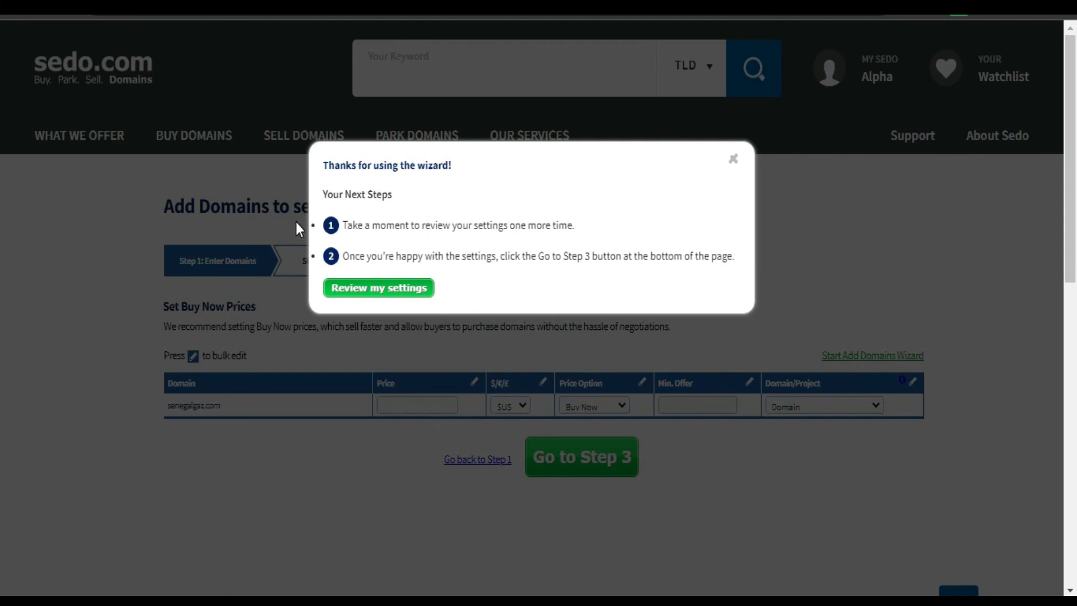
mouse_move(441, 157)
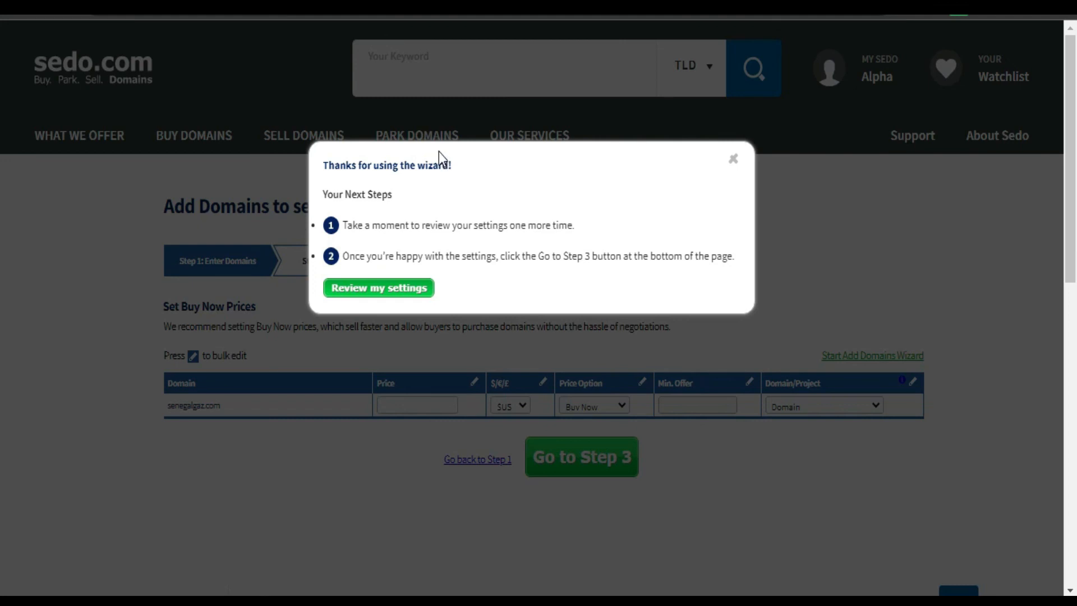
mouse_move(559, 262)
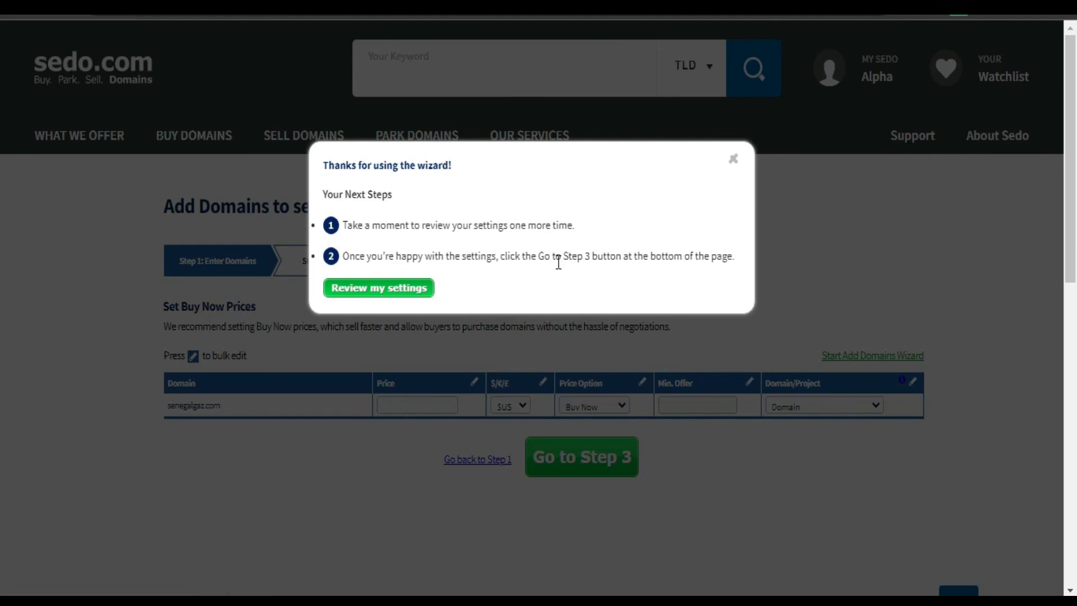